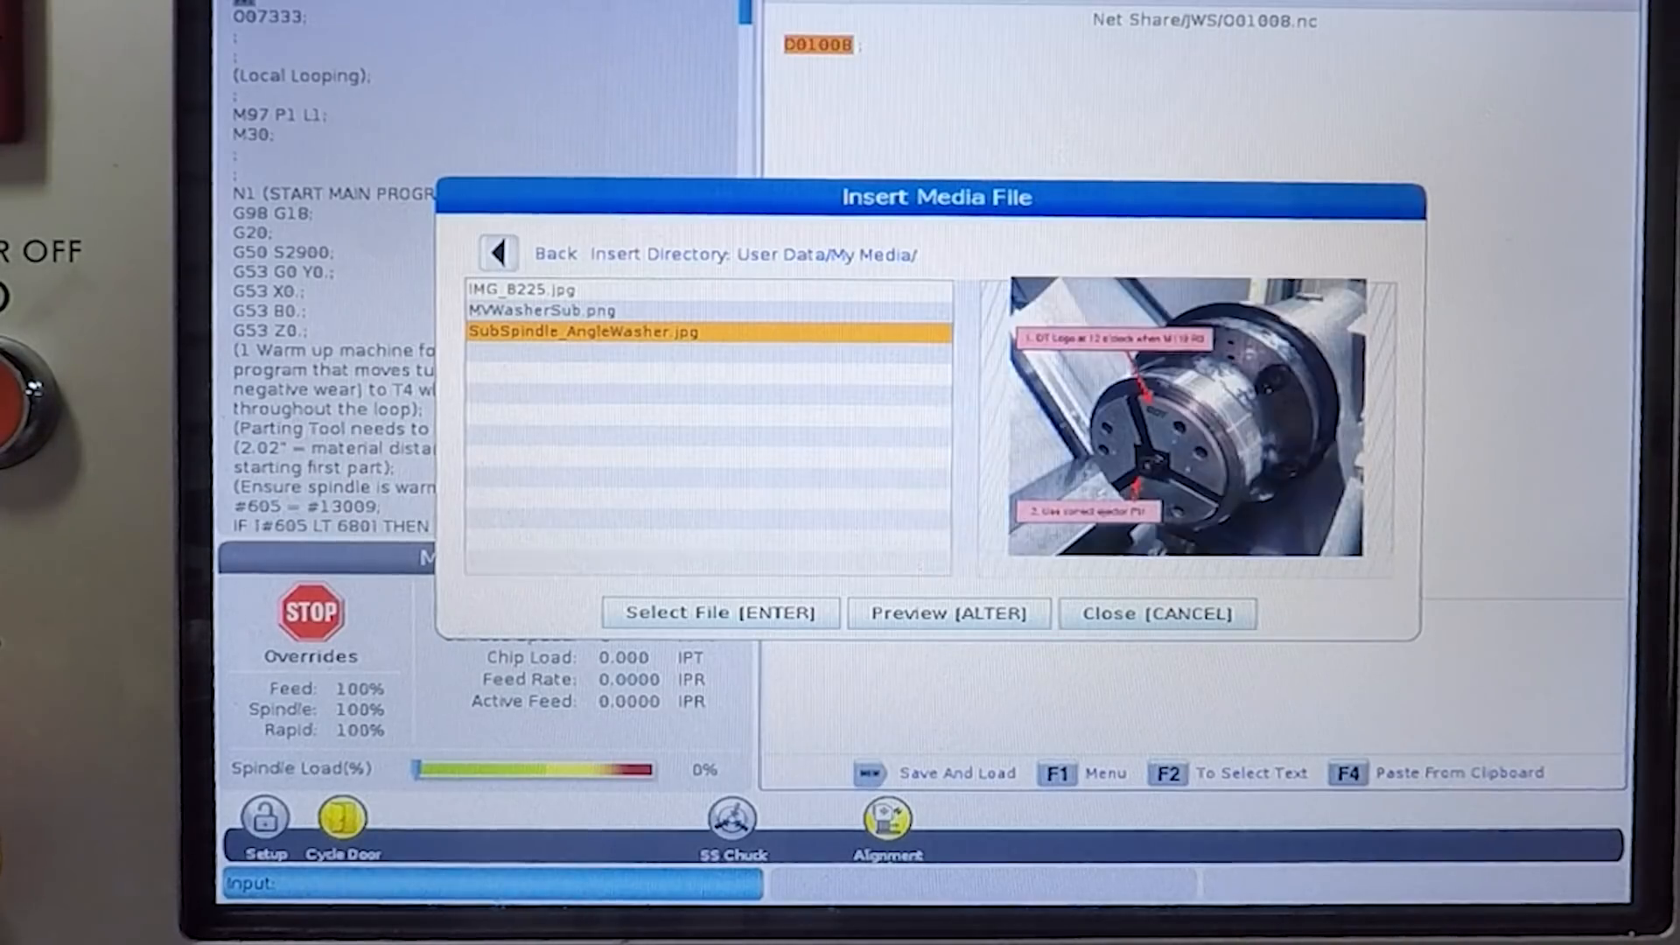
Select SubSpindle_AngleWasher.jpg in User Data/My Media to preview its collet orientation notes
{"action": "left_click", "coordinate": [720, 613]}
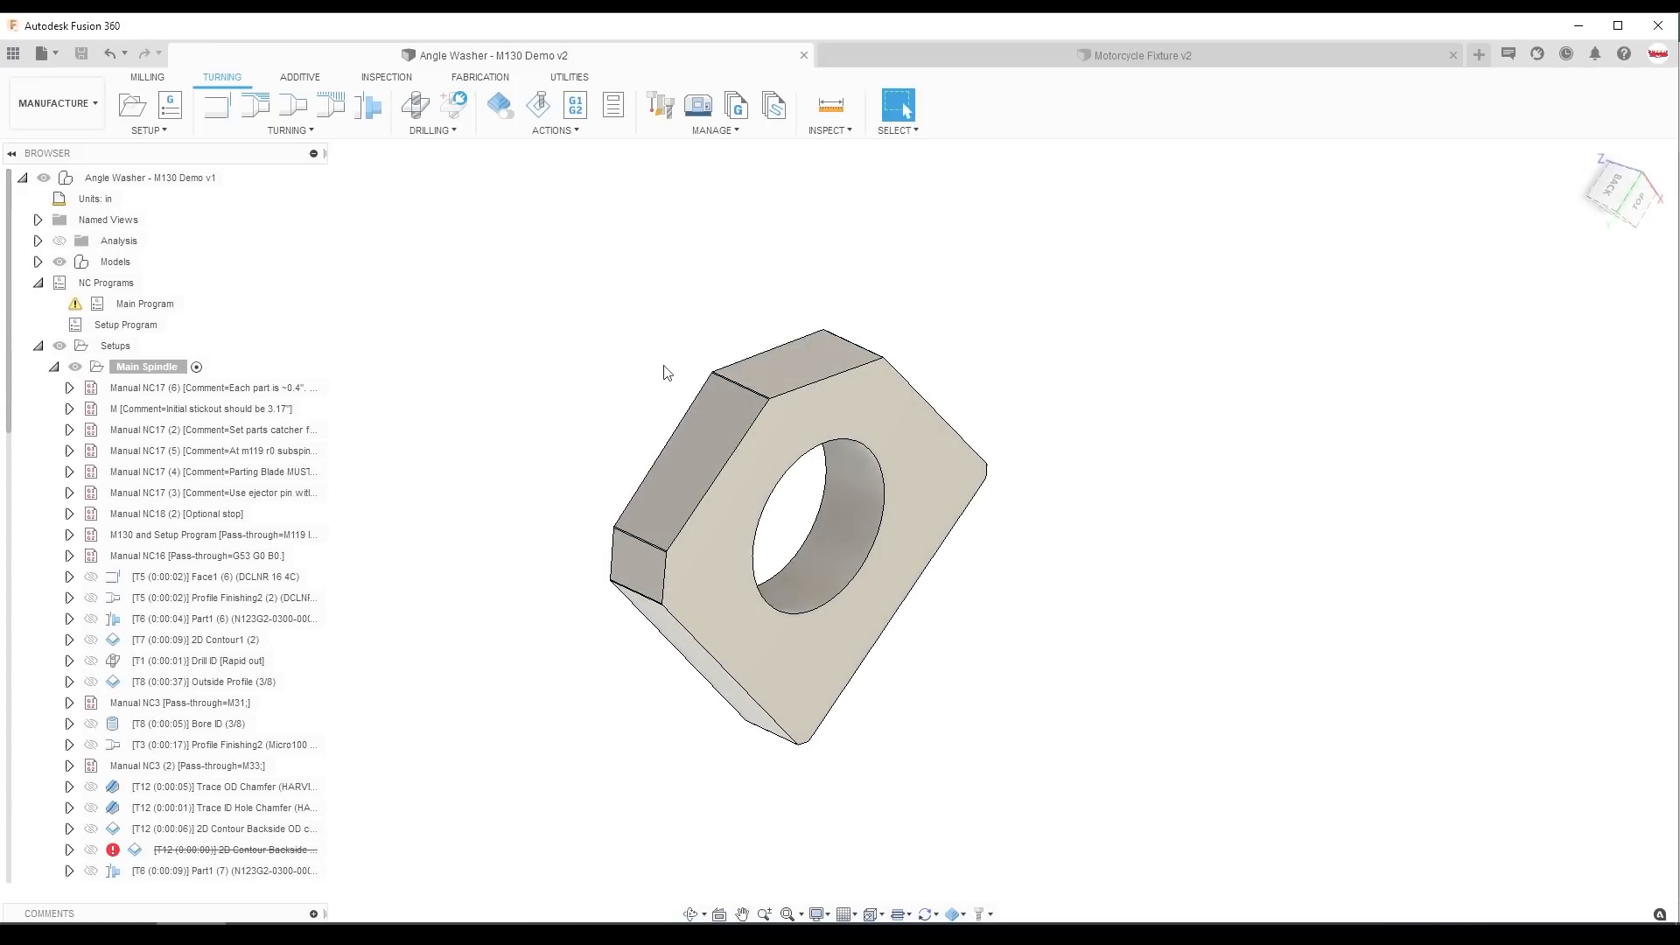
{"action": "mouse_move", "coordinate": [574, 341]}
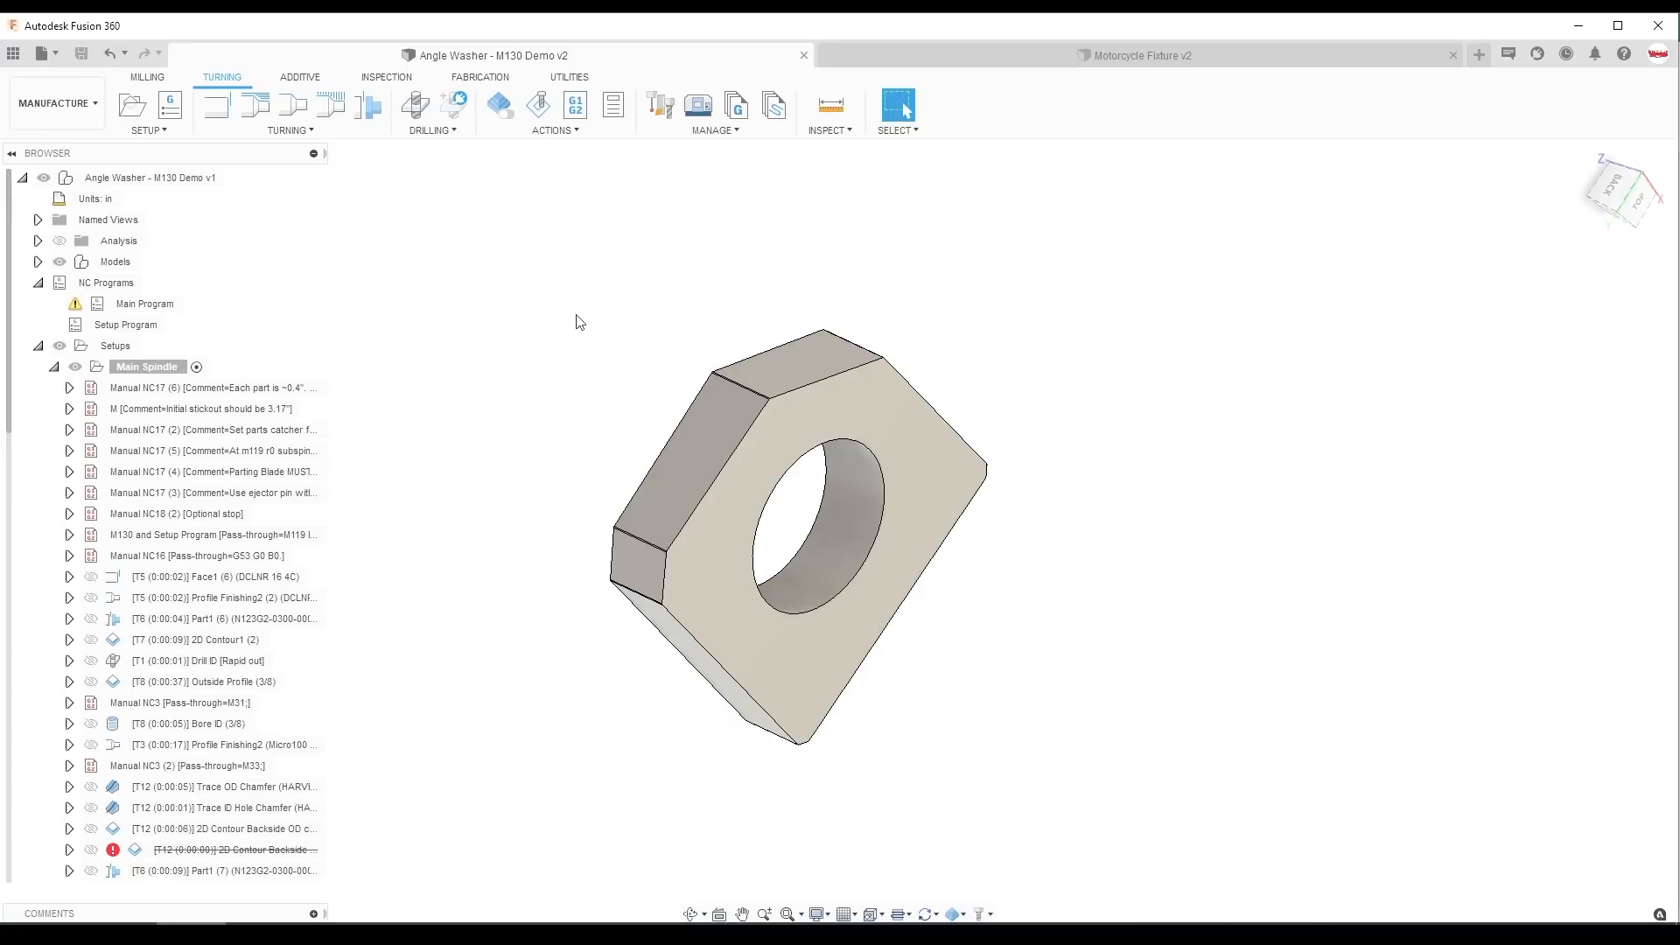
Choose Edit from the 'M130 and Setup Program' operation's context menu in the Browser
{"action": "right_click", "coordinate": [213, 535]}
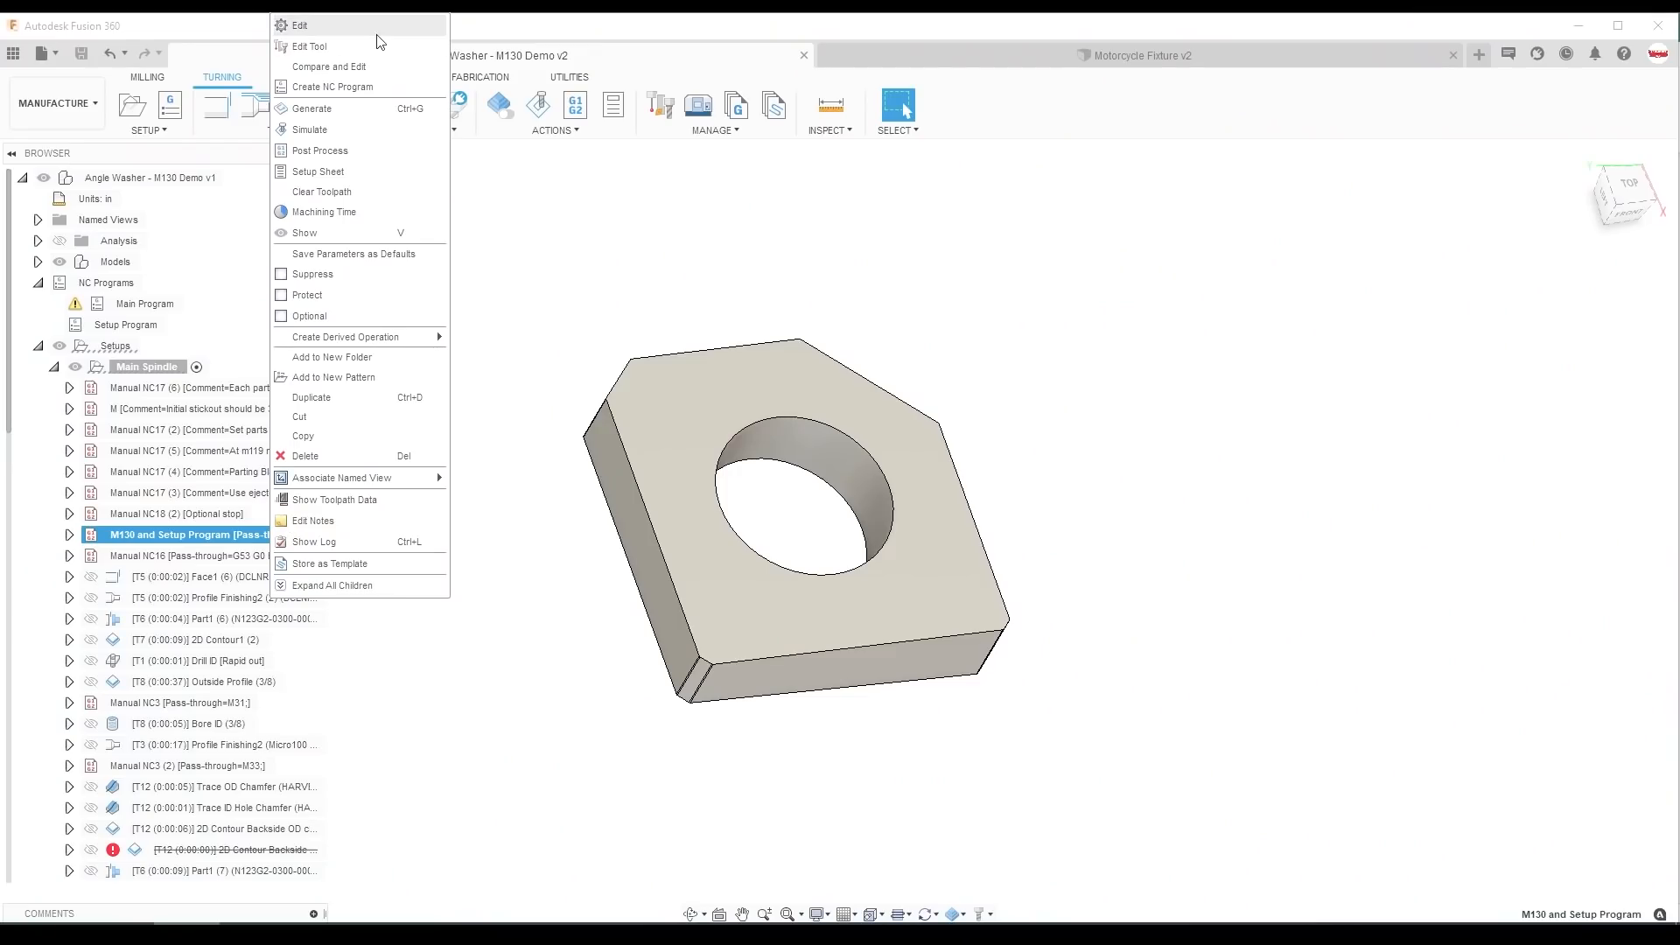
{"action": "left_click", "coordinate": [300, 25]}
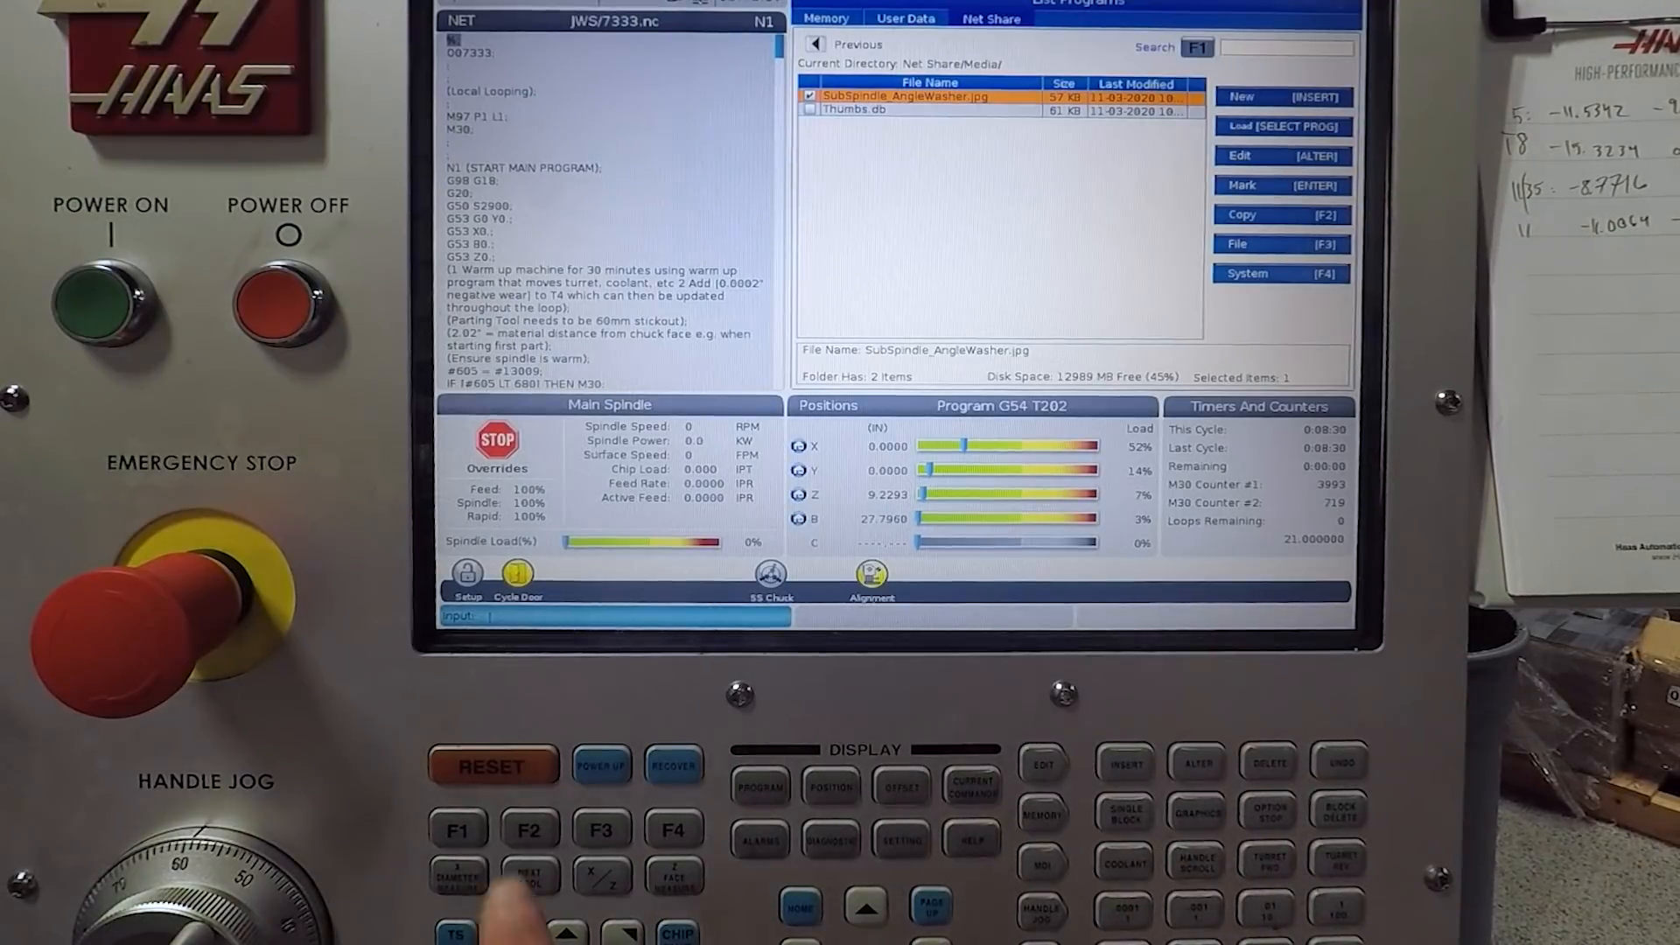
Copy SubSpindle_AngleWasher.jpg to User Data, then insert it via Insert Media File (M130)
{"action": "left_click", "coordinate": [1281, 215]}
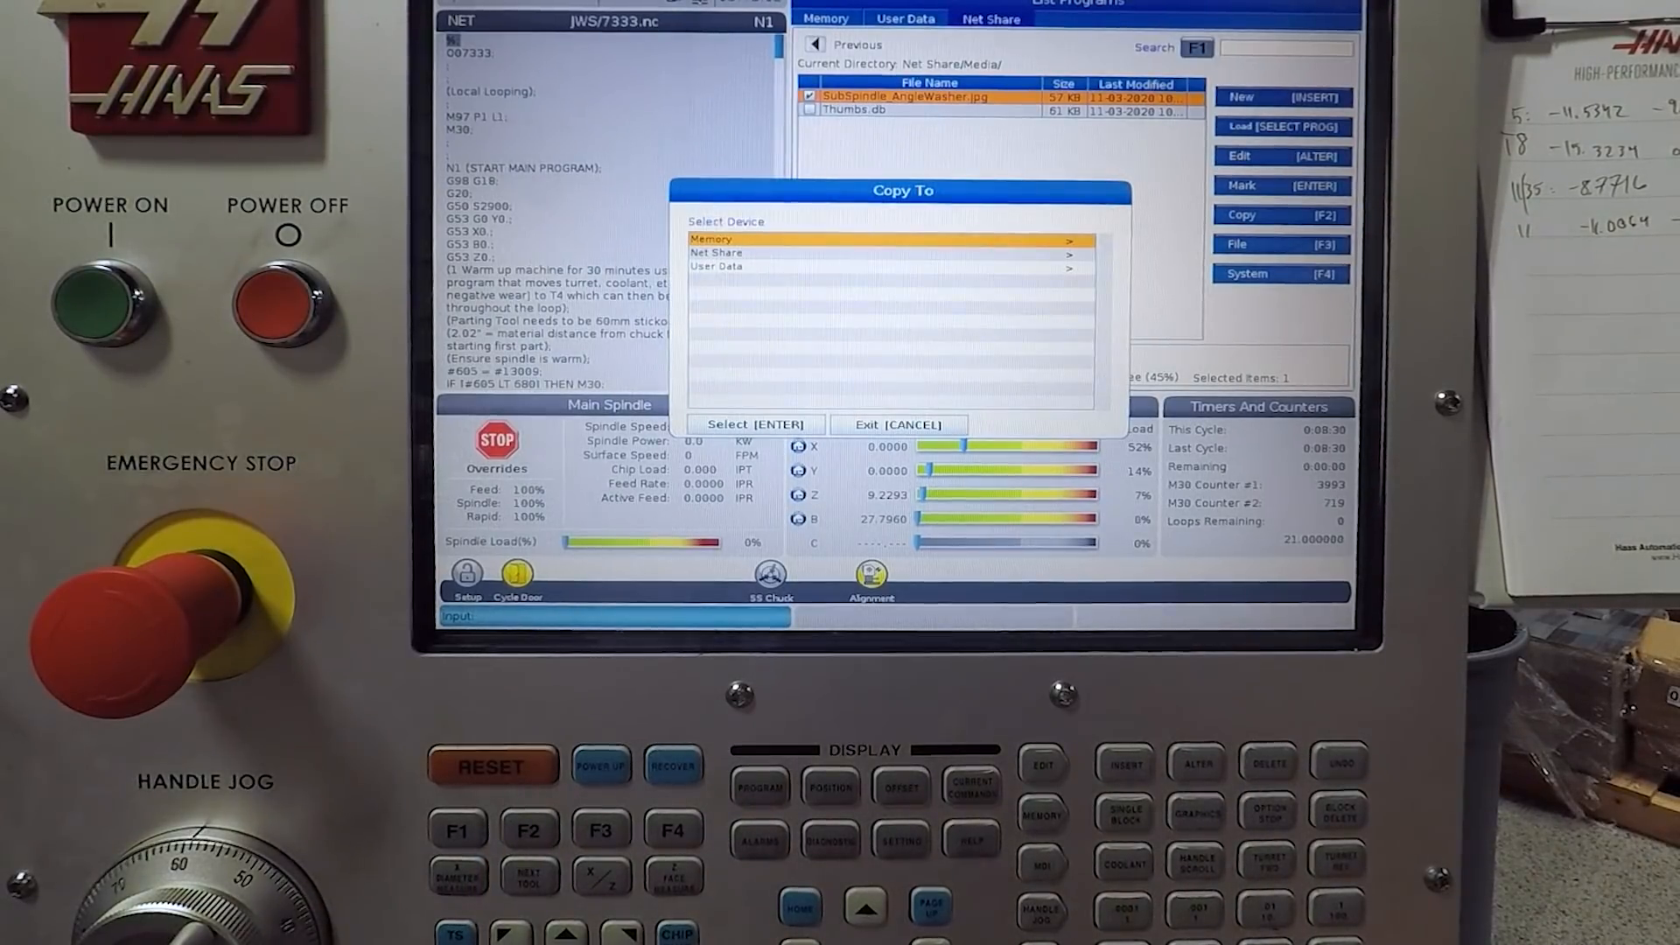
{"action": "left_click", "coordinate": [898, 425]}
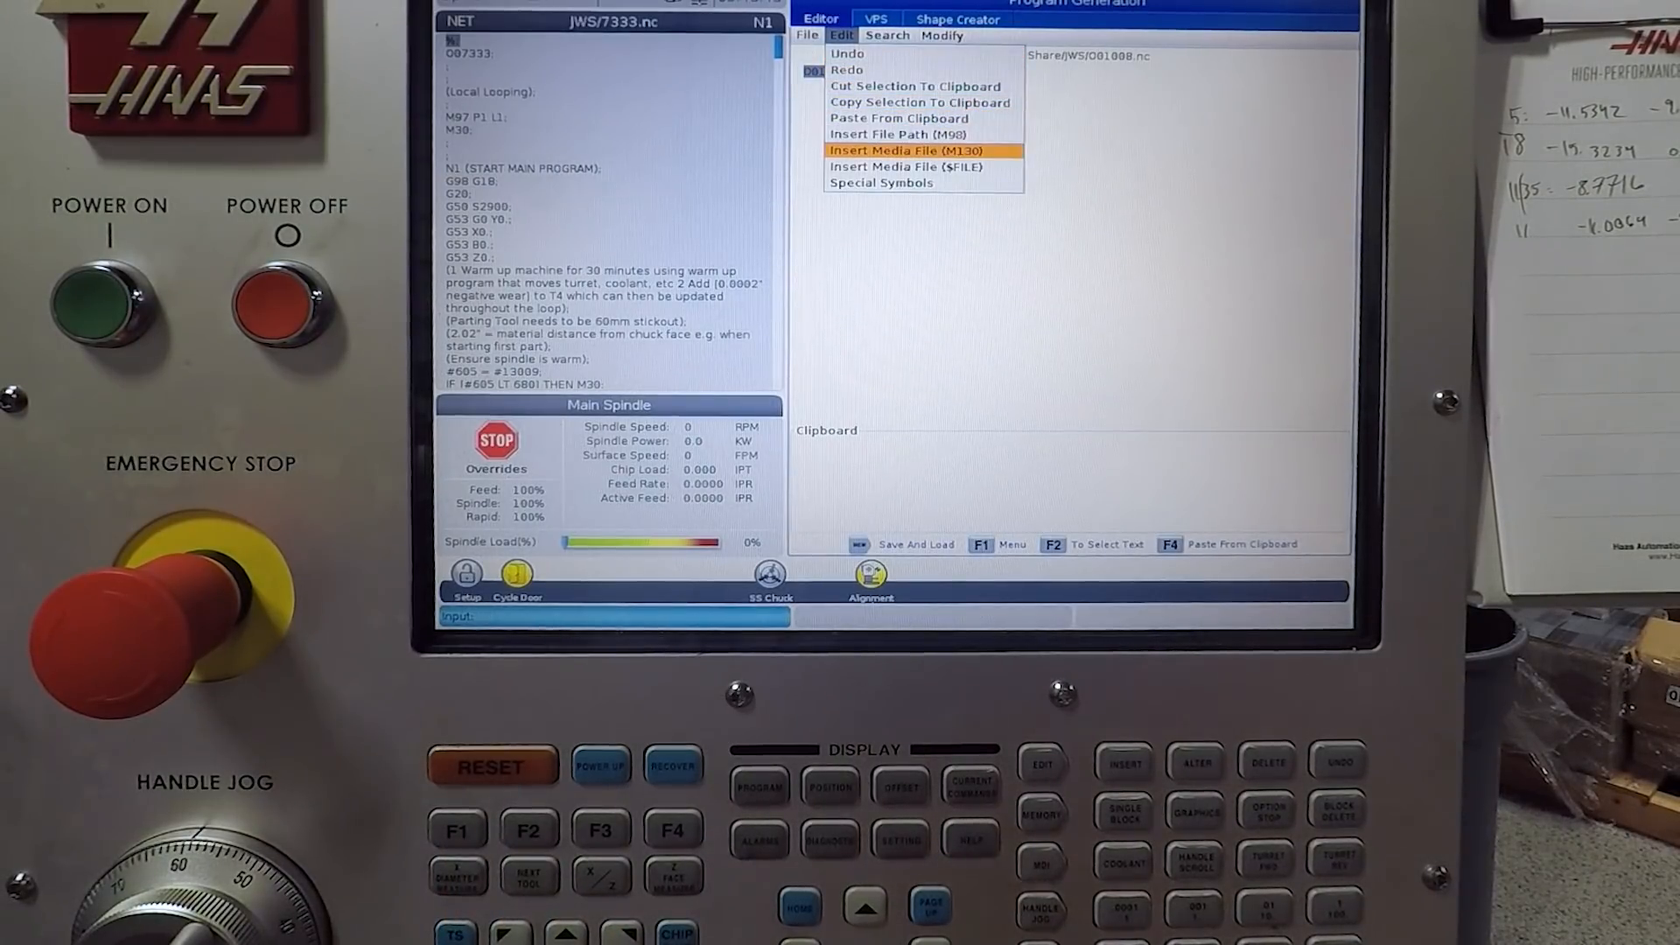
{"action": "left_click", "coordinate": [918, 150]}
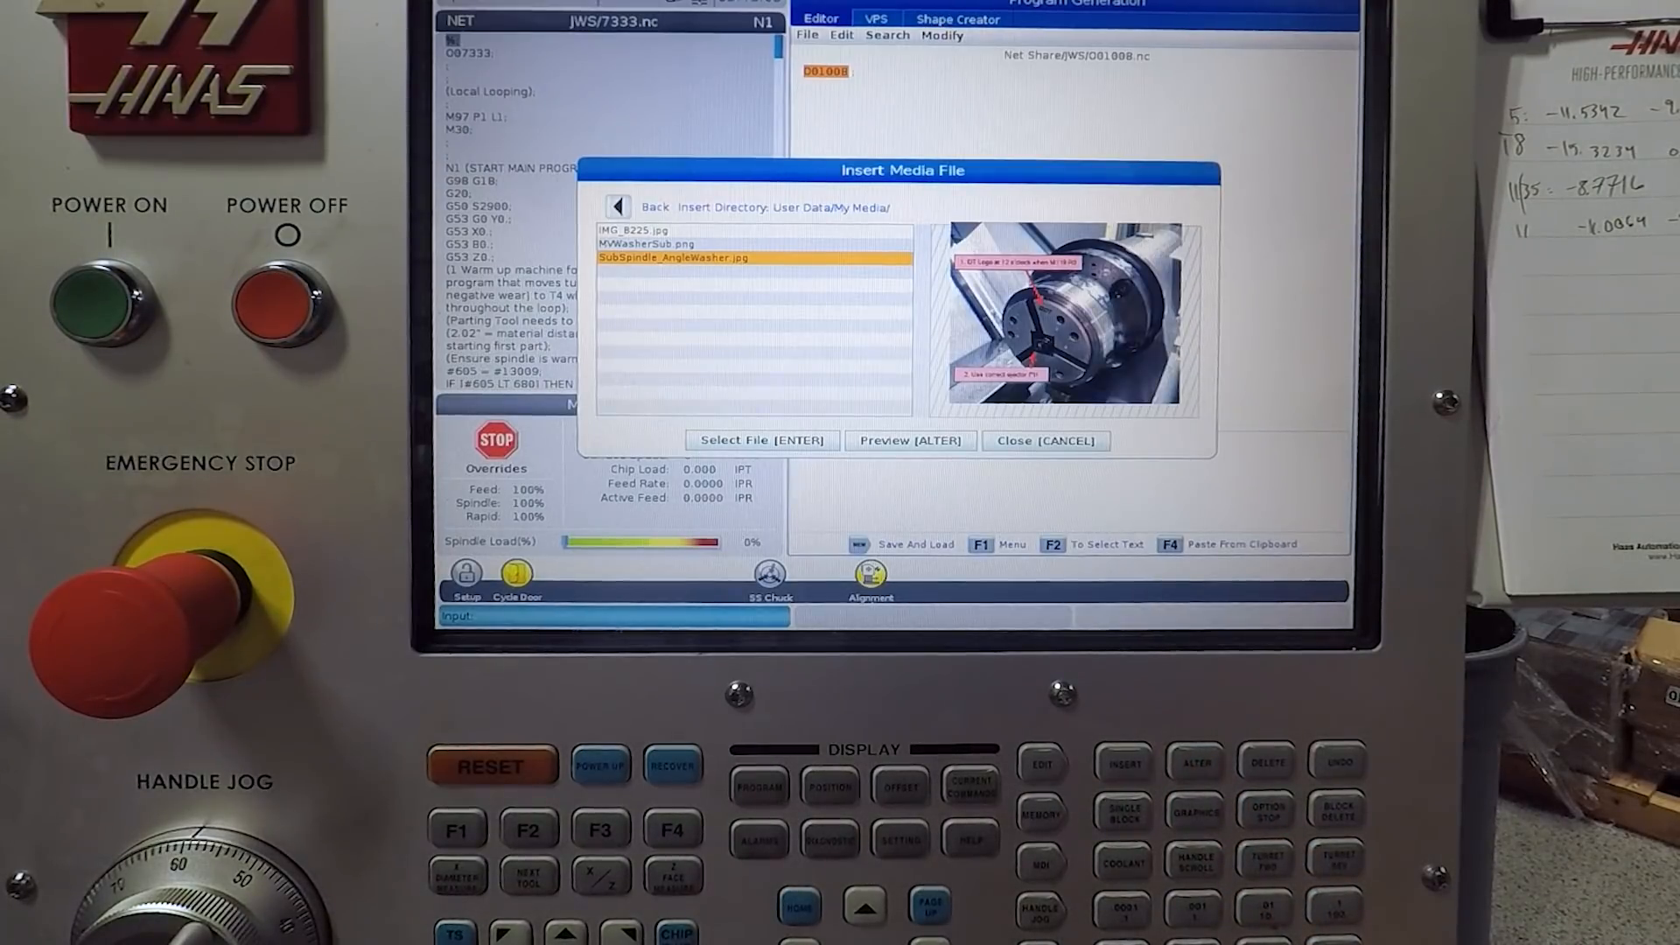
{"action": "left_click", "coordinate": [760, 440]}
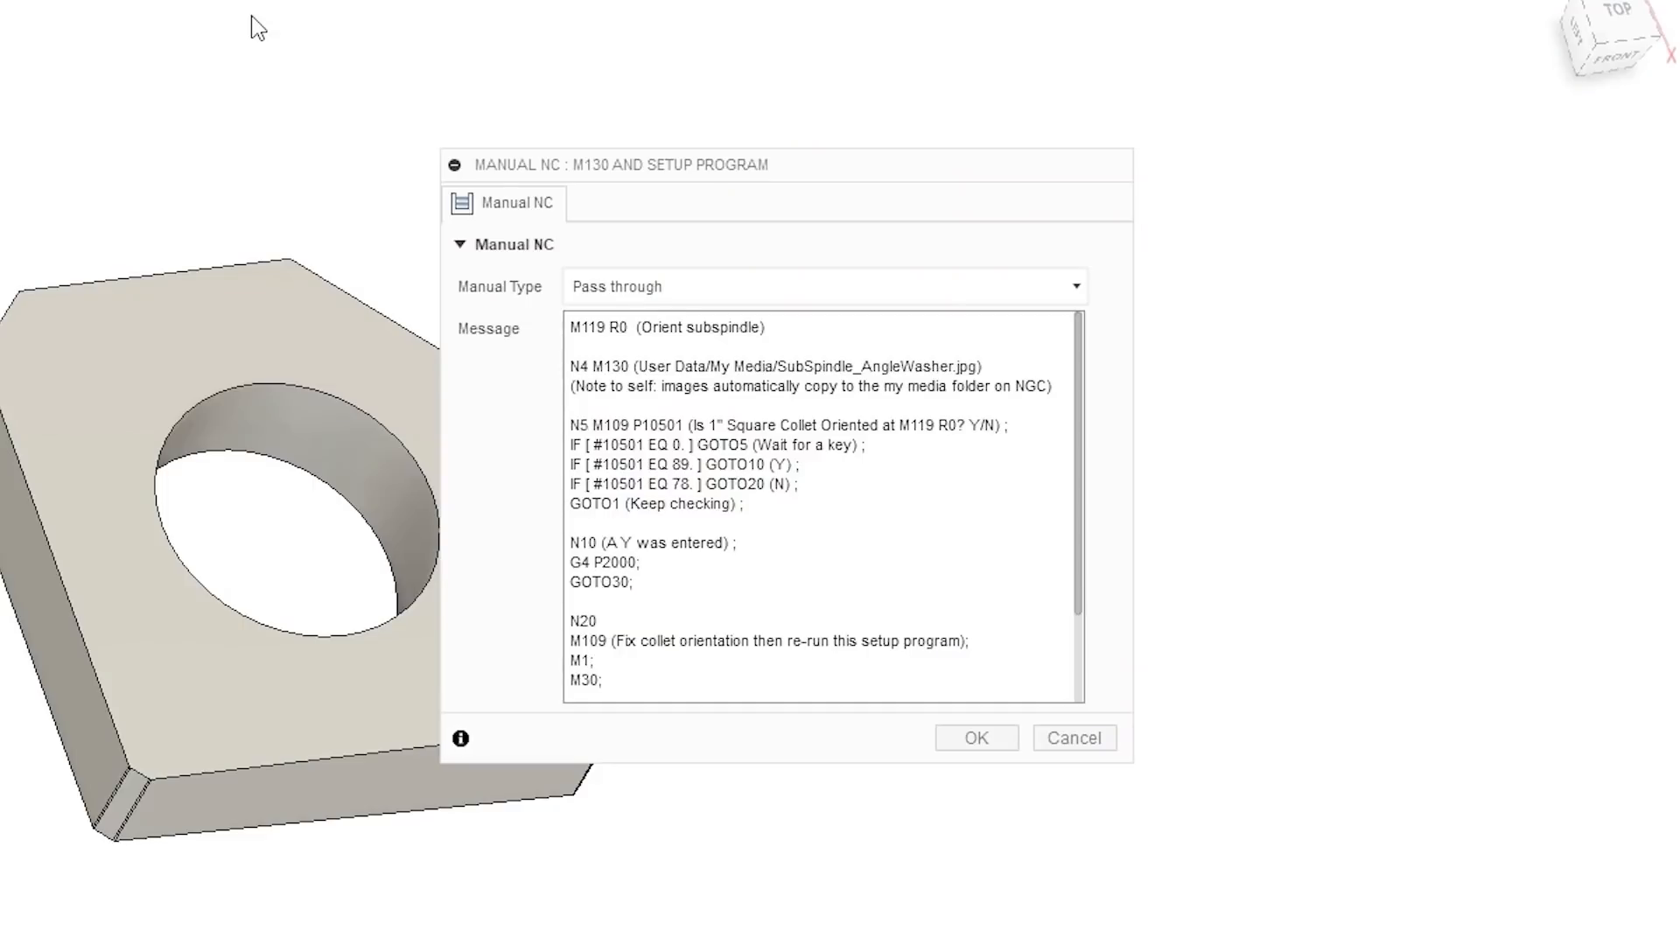
Highlight the M130 photo line in the Manual NC dialog's Message field
{"action": "left_click_drag", "start_coordinate": [598, 366], "coordinate": [1010, 387]}
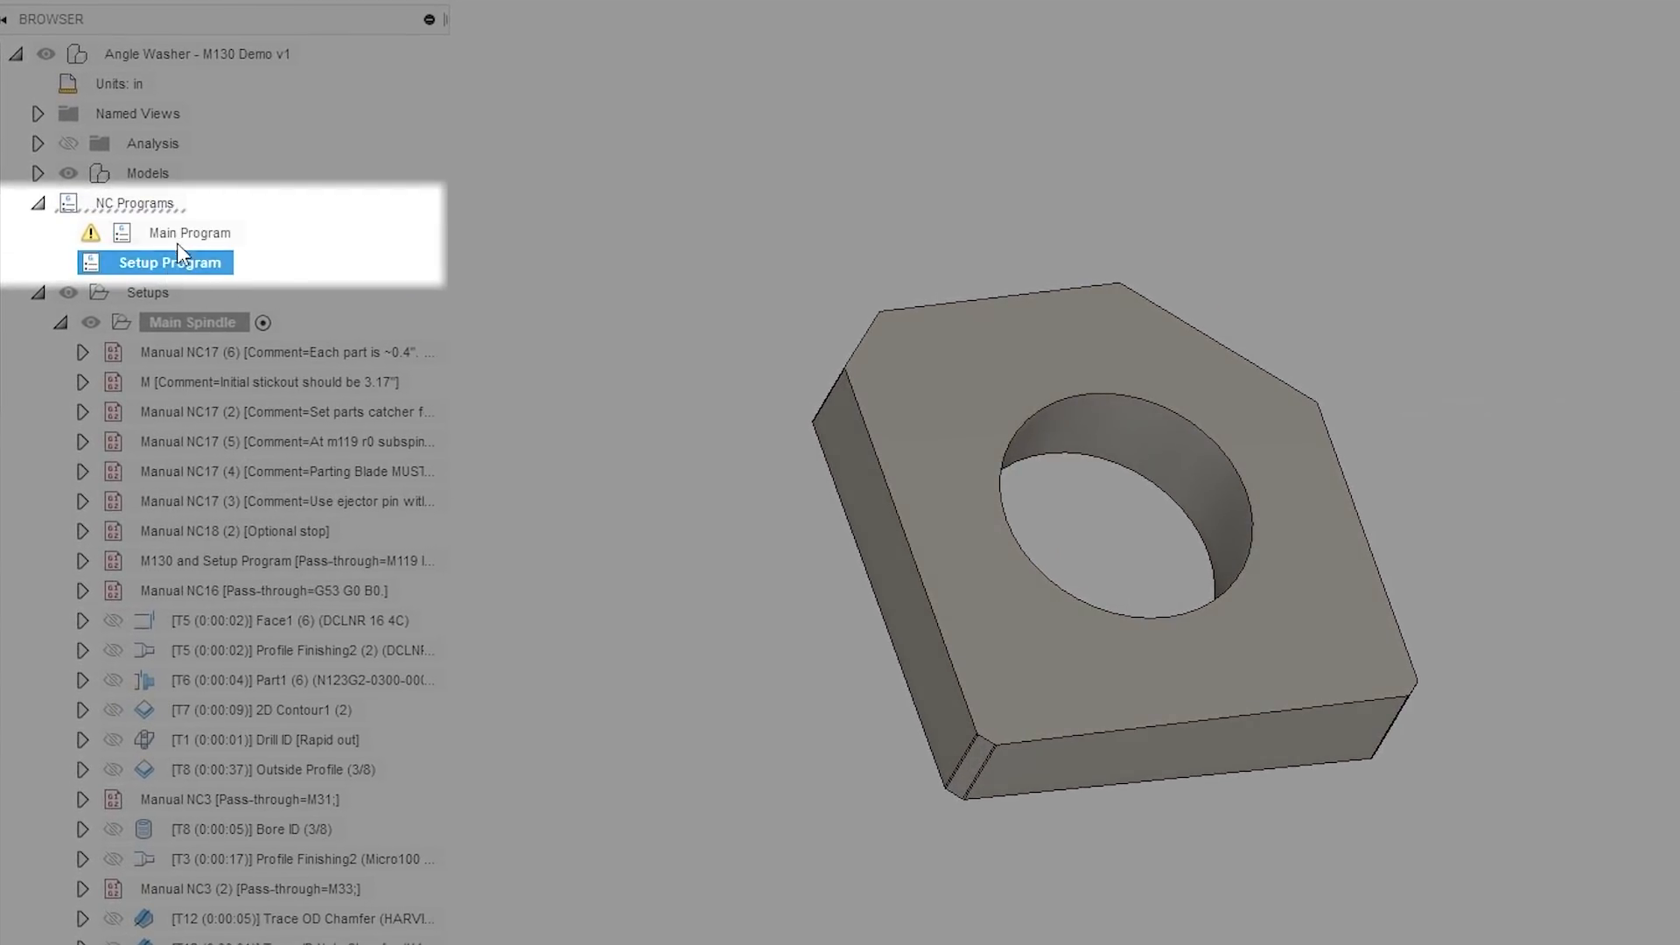
Select the Main Program and Setup Program NC programs, then open the Lathe Master Template
{"action": "left_click", "coordinate": [190, 233]}
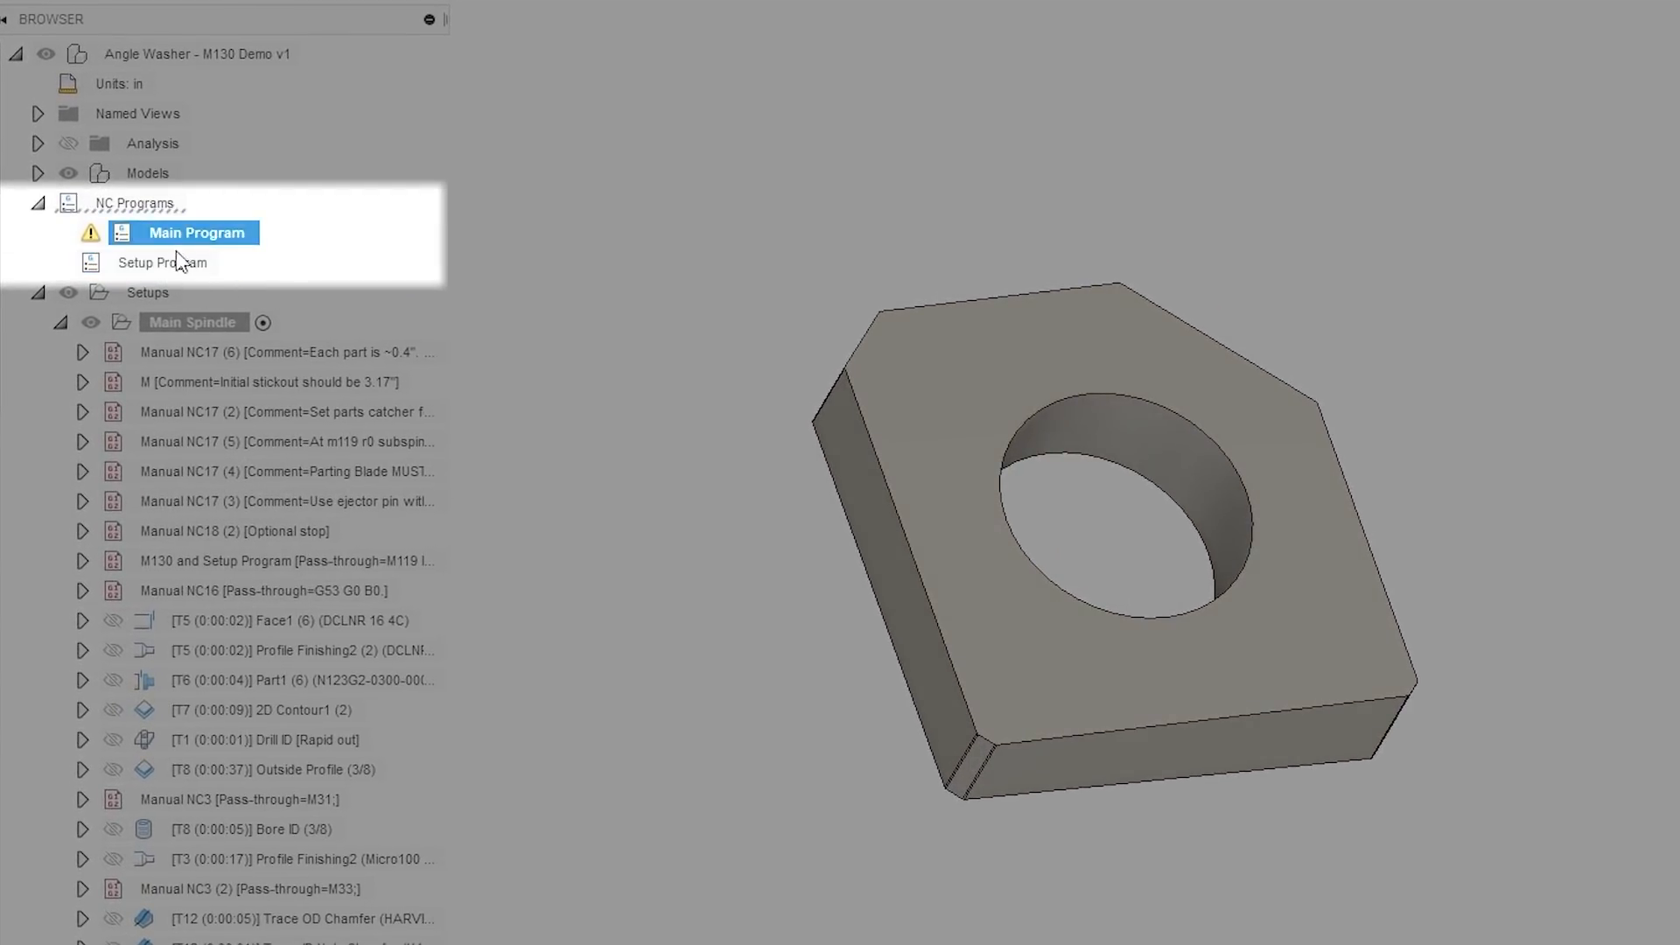
{"action": "left_click", "coordinate": [161, 262]}
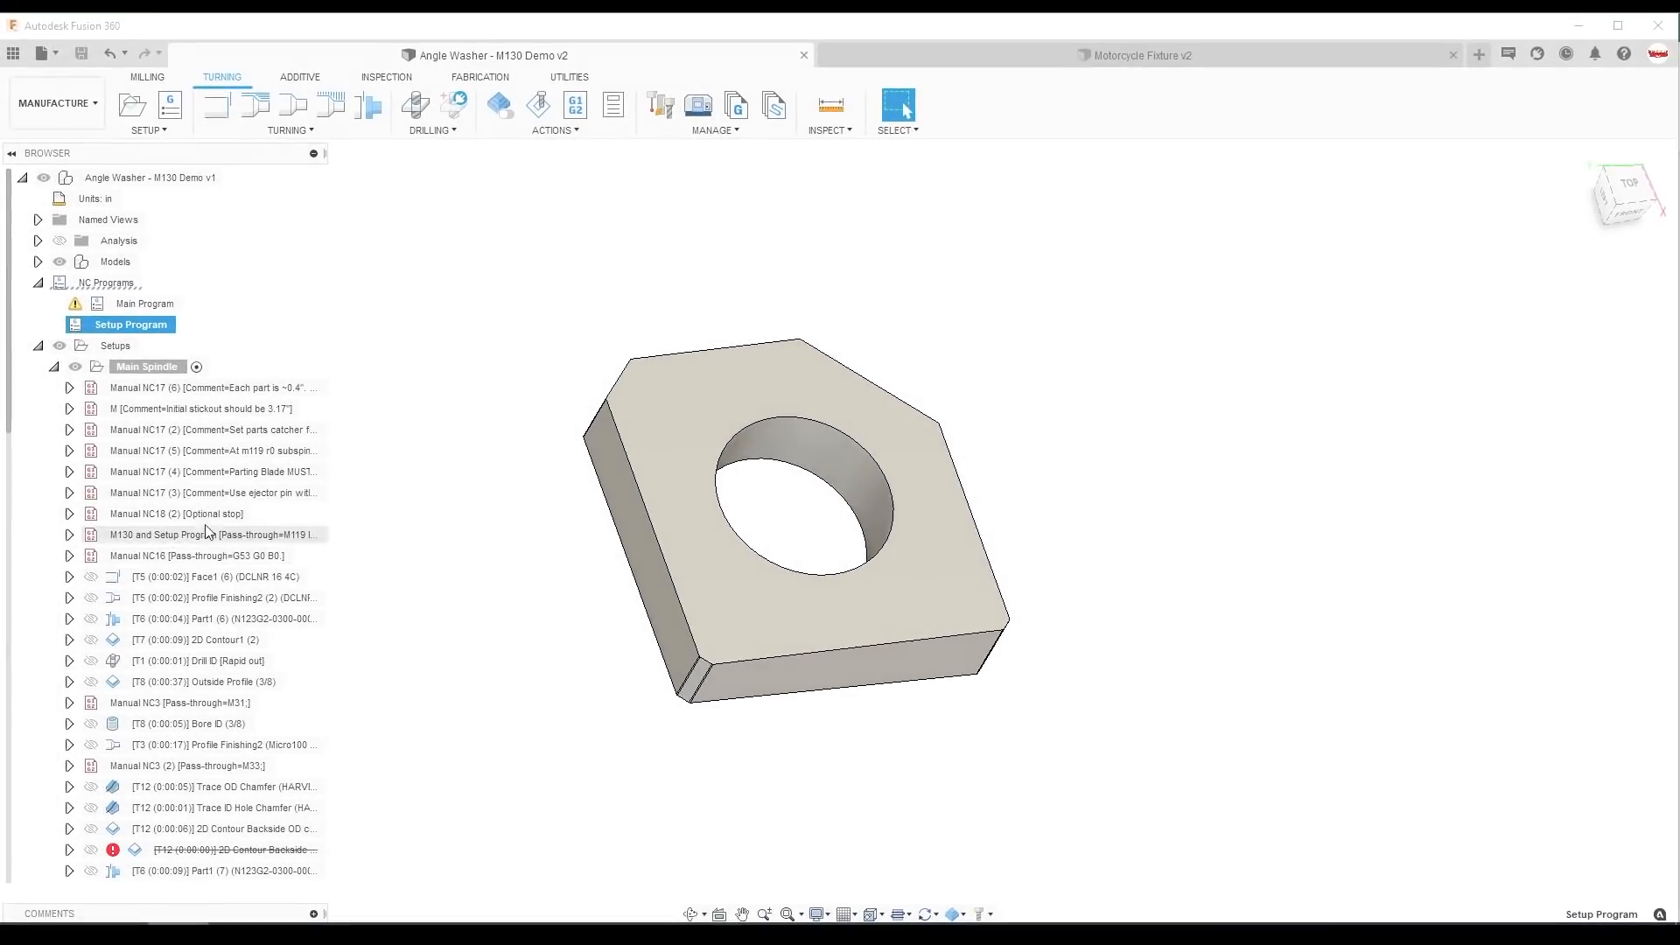
{"action": "mouse_move", "coordinate": [210, 535]}
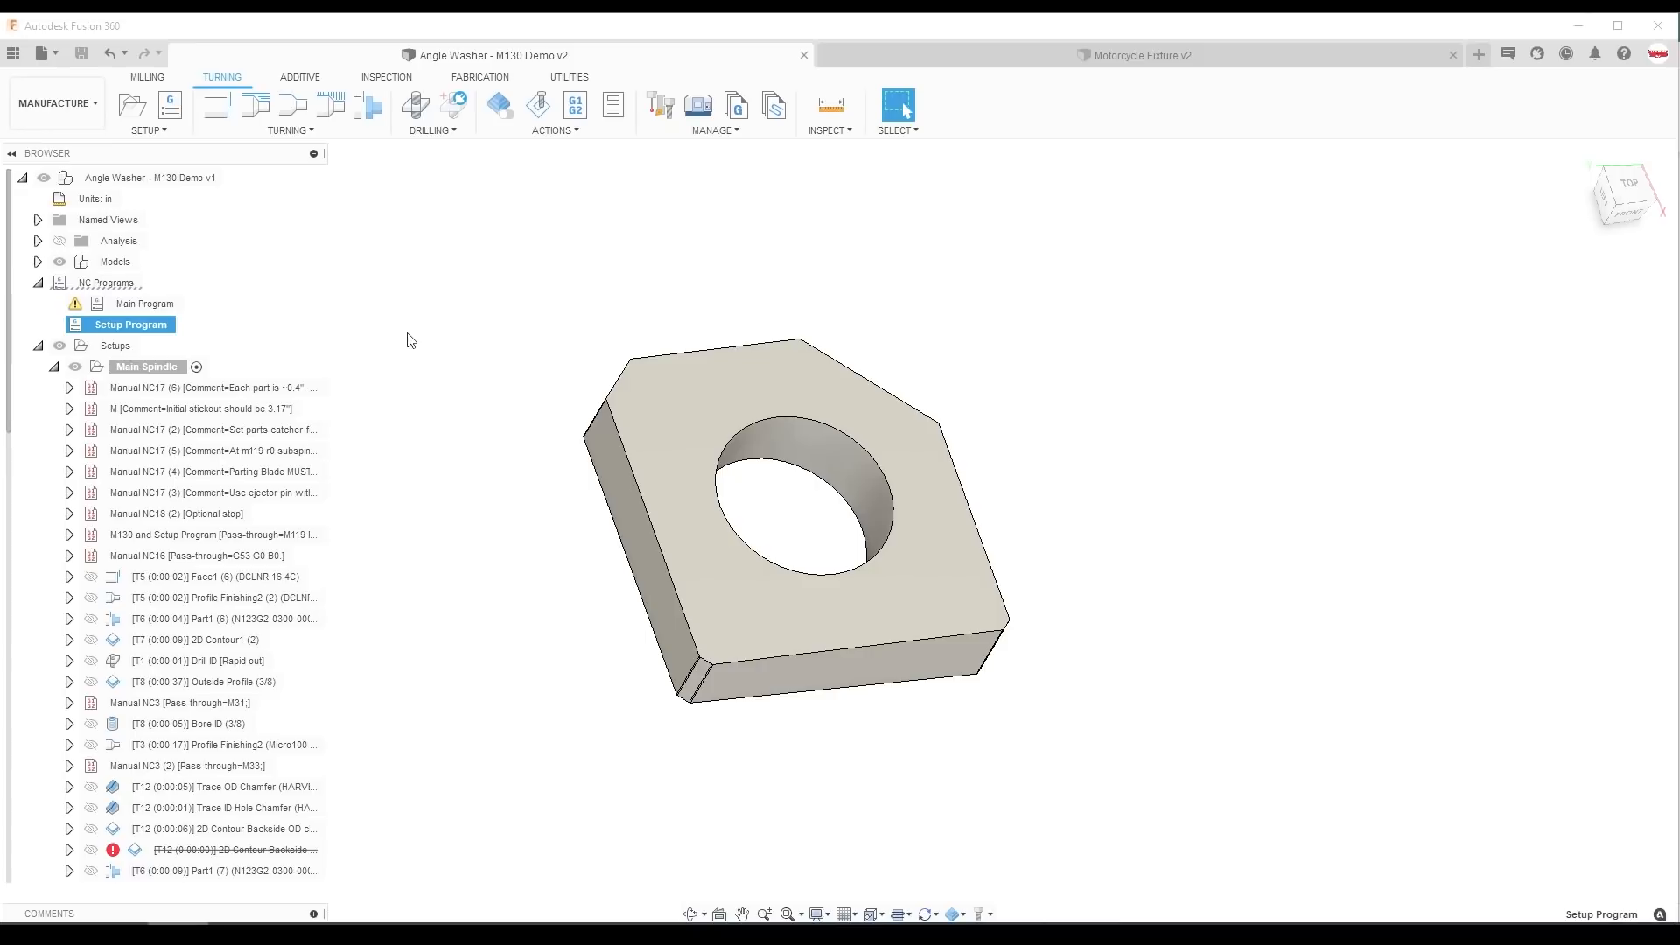
{"action": "left_click", "coordinate": [145, 303]}
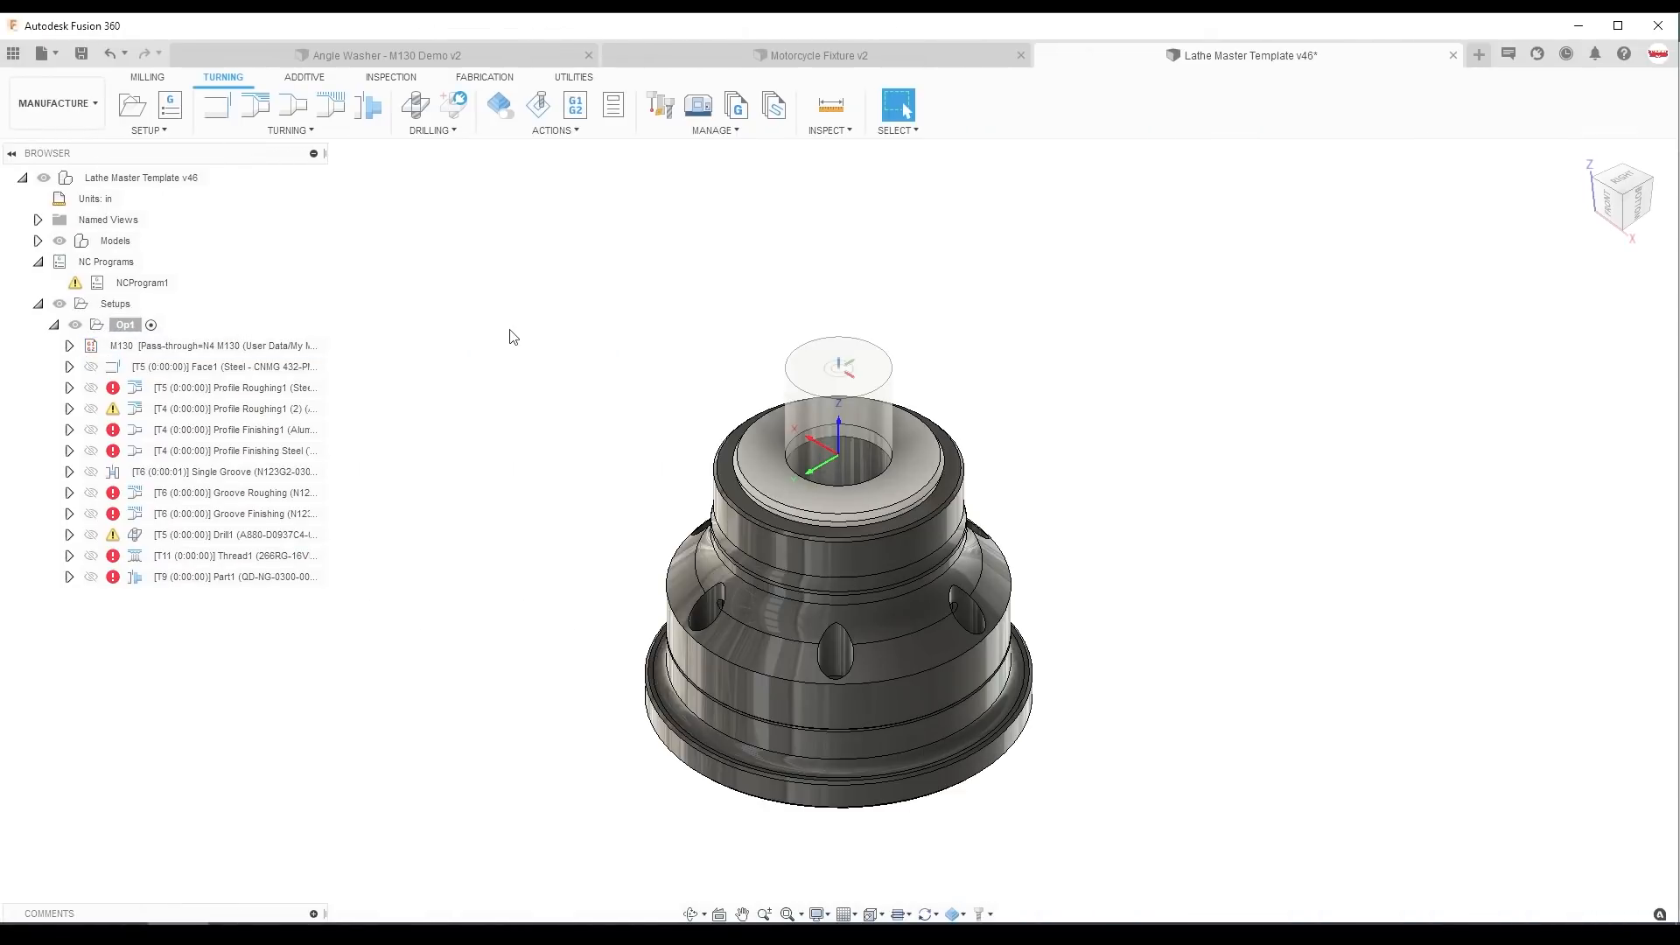
{"action": "mouse_move", "coordinate": [406, 276]}
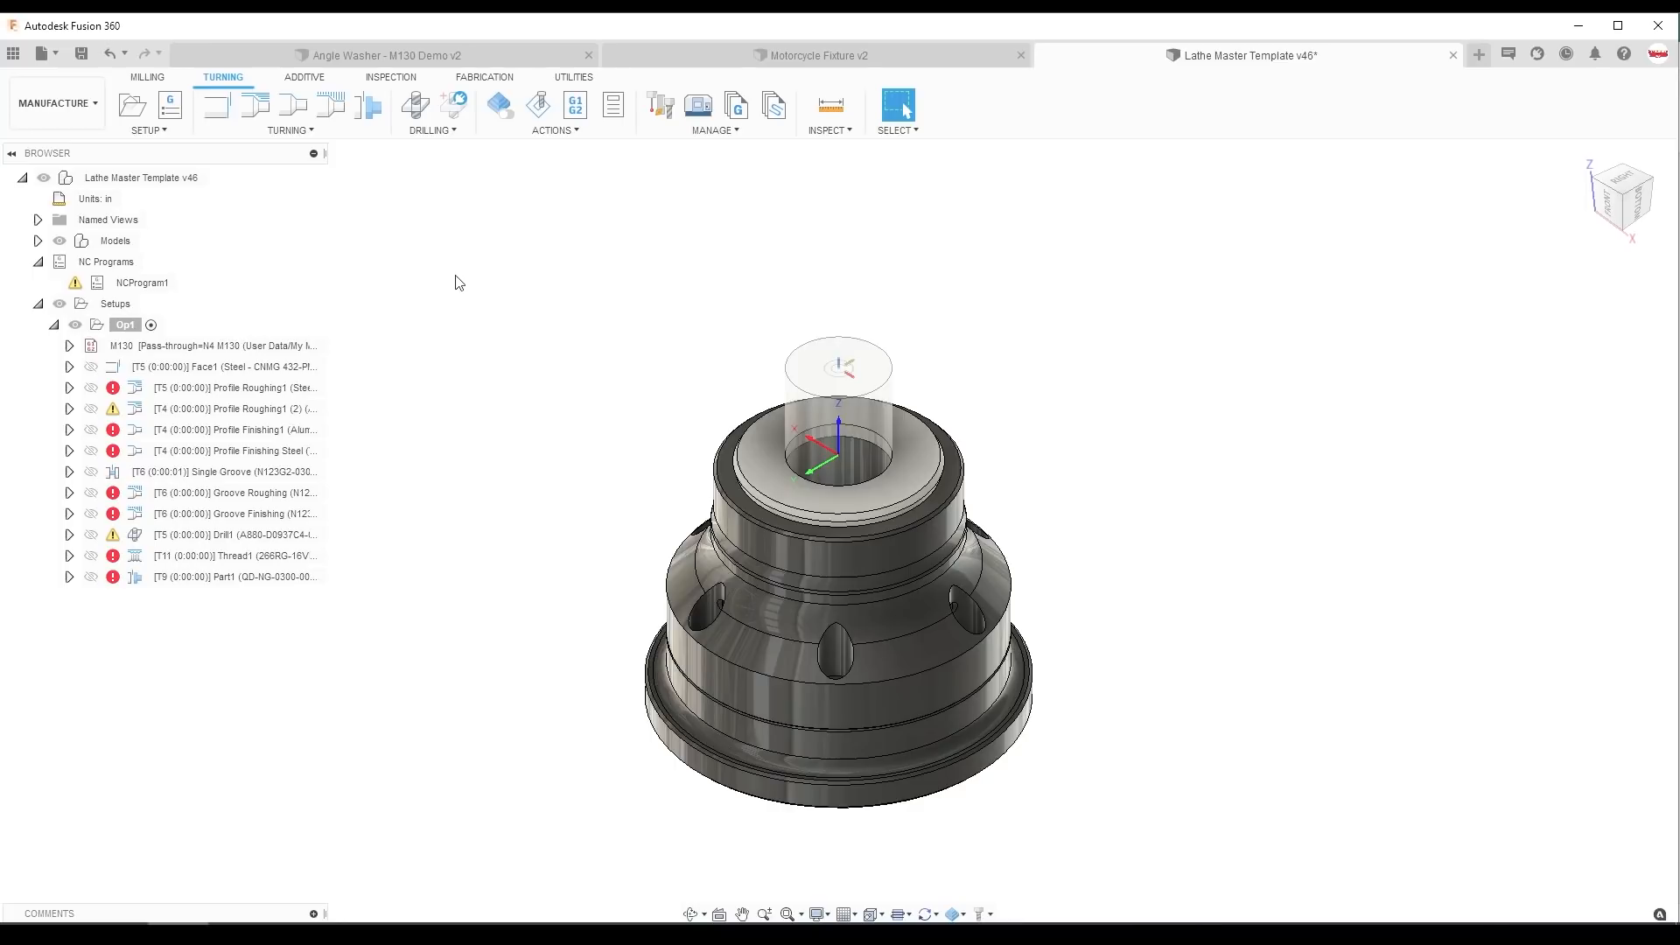
{"action": "mouse_move", "coordinate": [467, 292]}
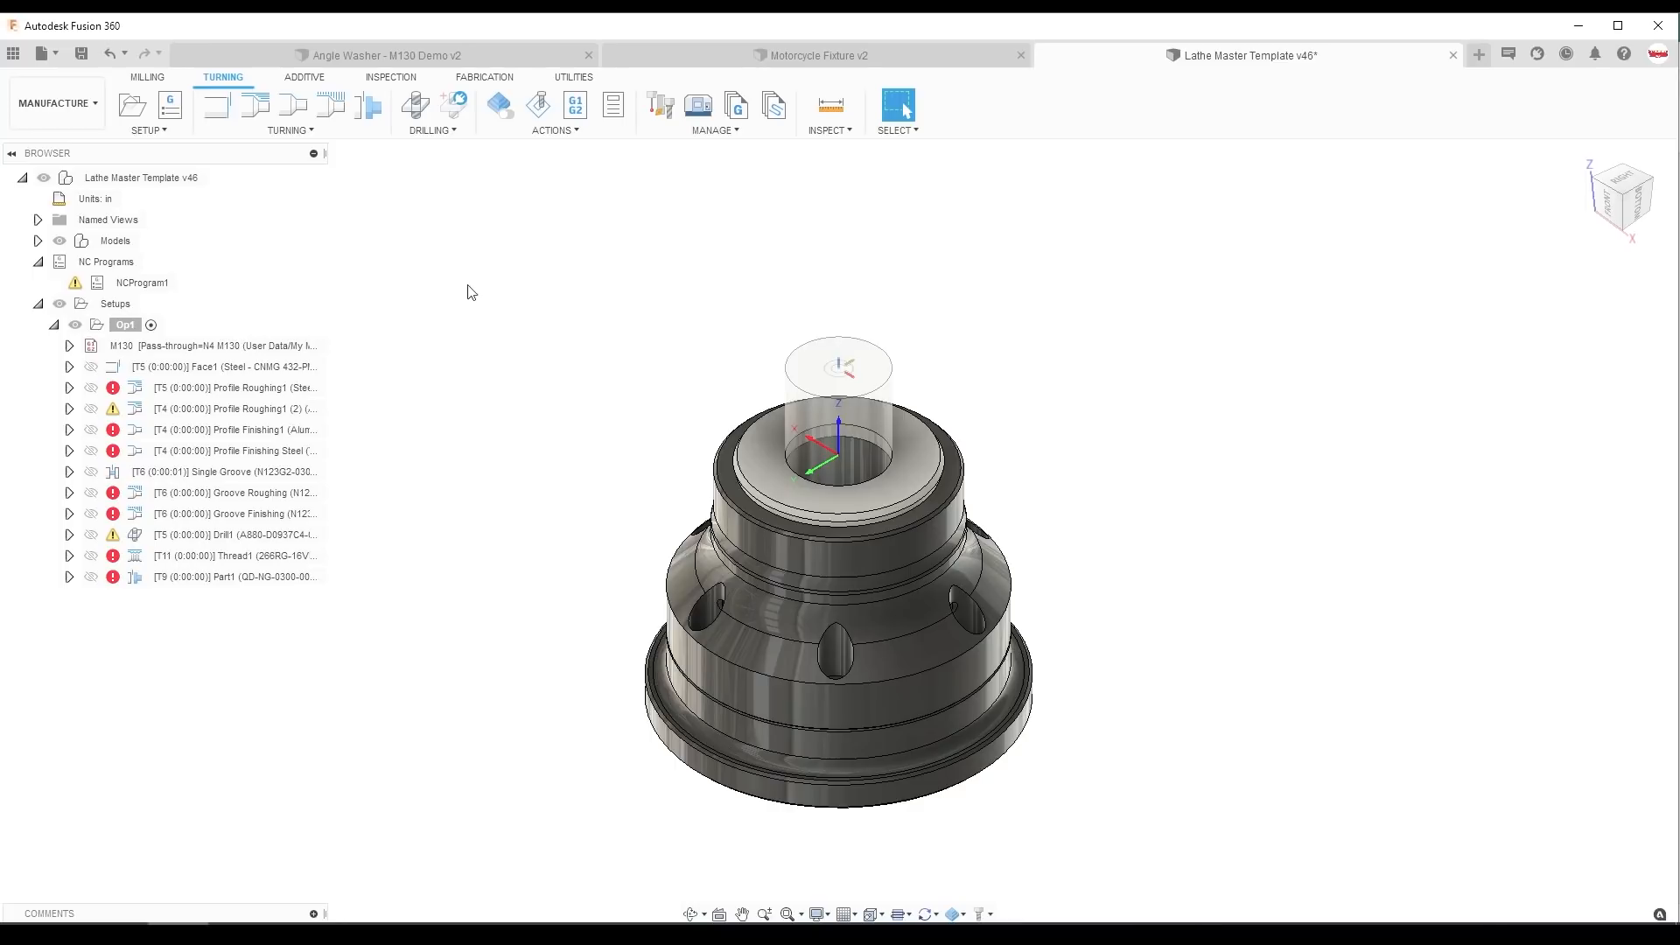
{"action": "mouse_move", "coordinate": [540, 393]}
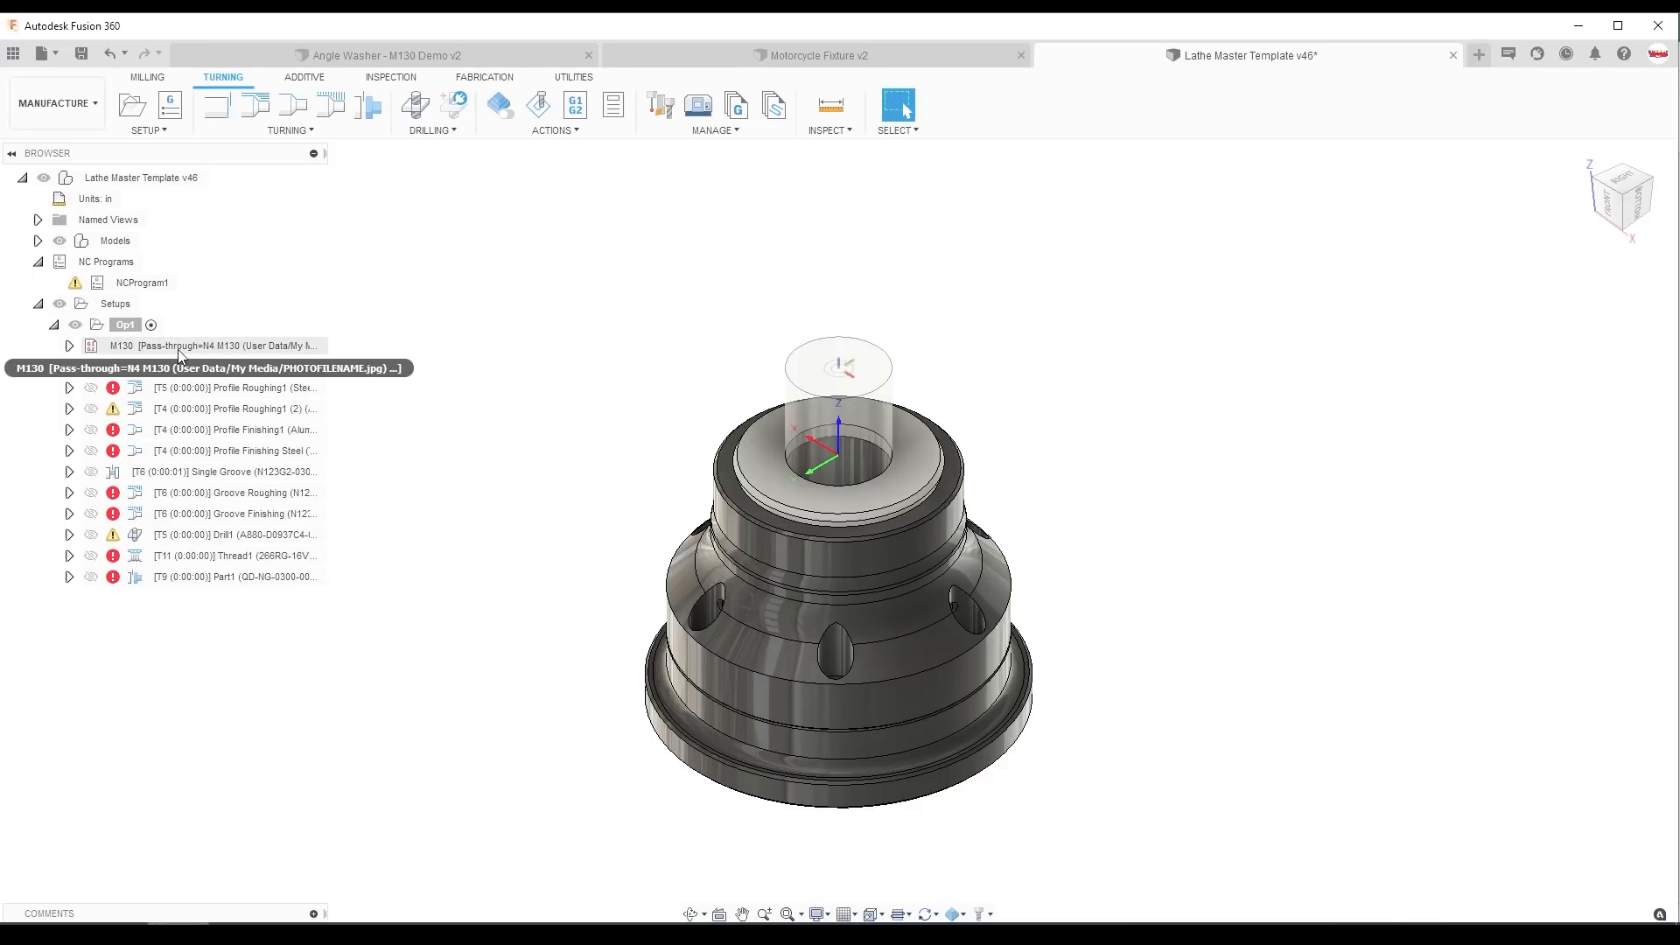
Double-click the M130 PHOTOFILENAME pass-through operation under Op1 to remove it
{"action": "double_click", "coordinate": [212, 345]}
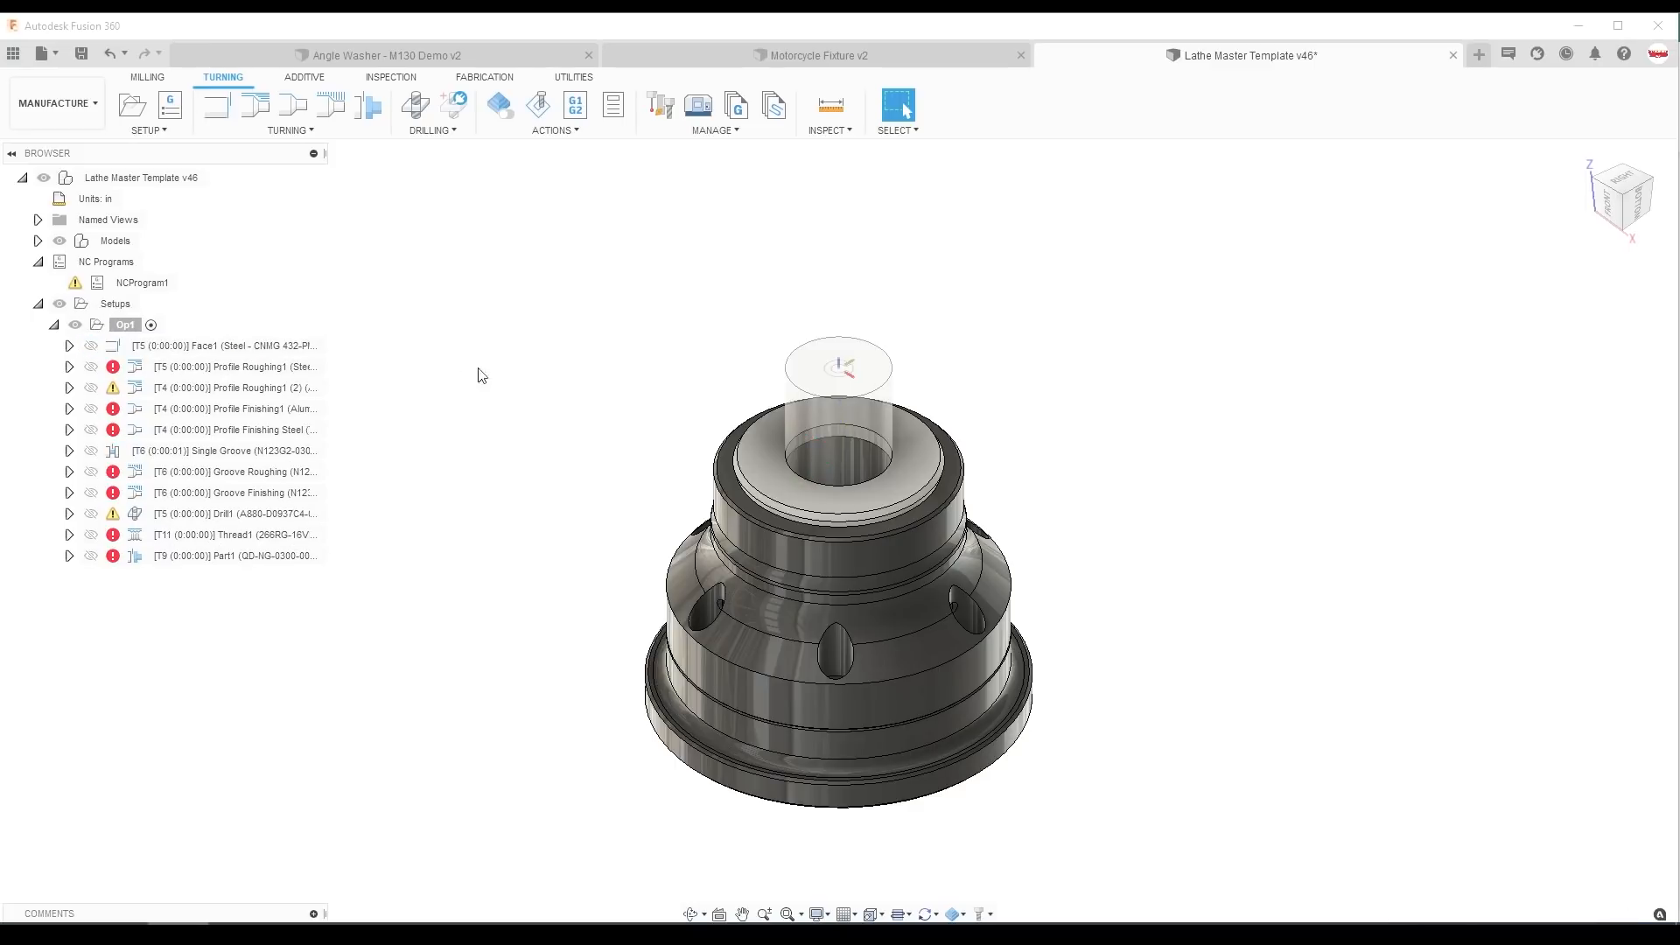
Edit Motorcycle Fixture's Manual NC1 and select the setup.mov name in its M00 line
{"action": "right_click", "coordinate": [173, 472]}
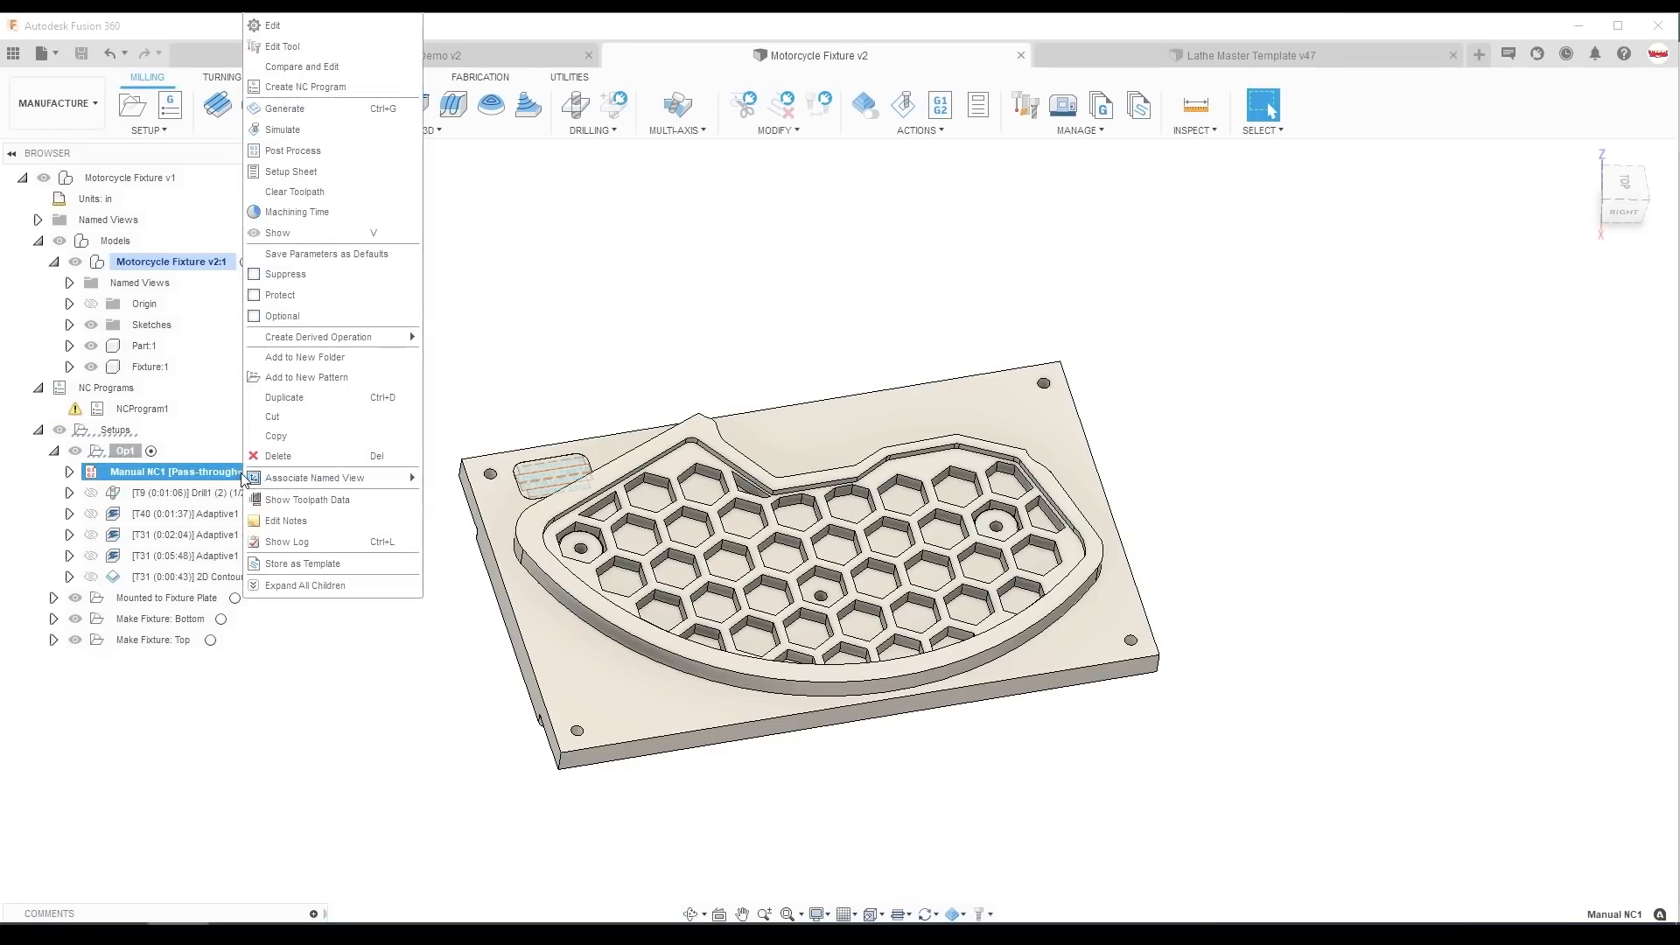
{"action": "left_click", "coordinate": [273, 24]}
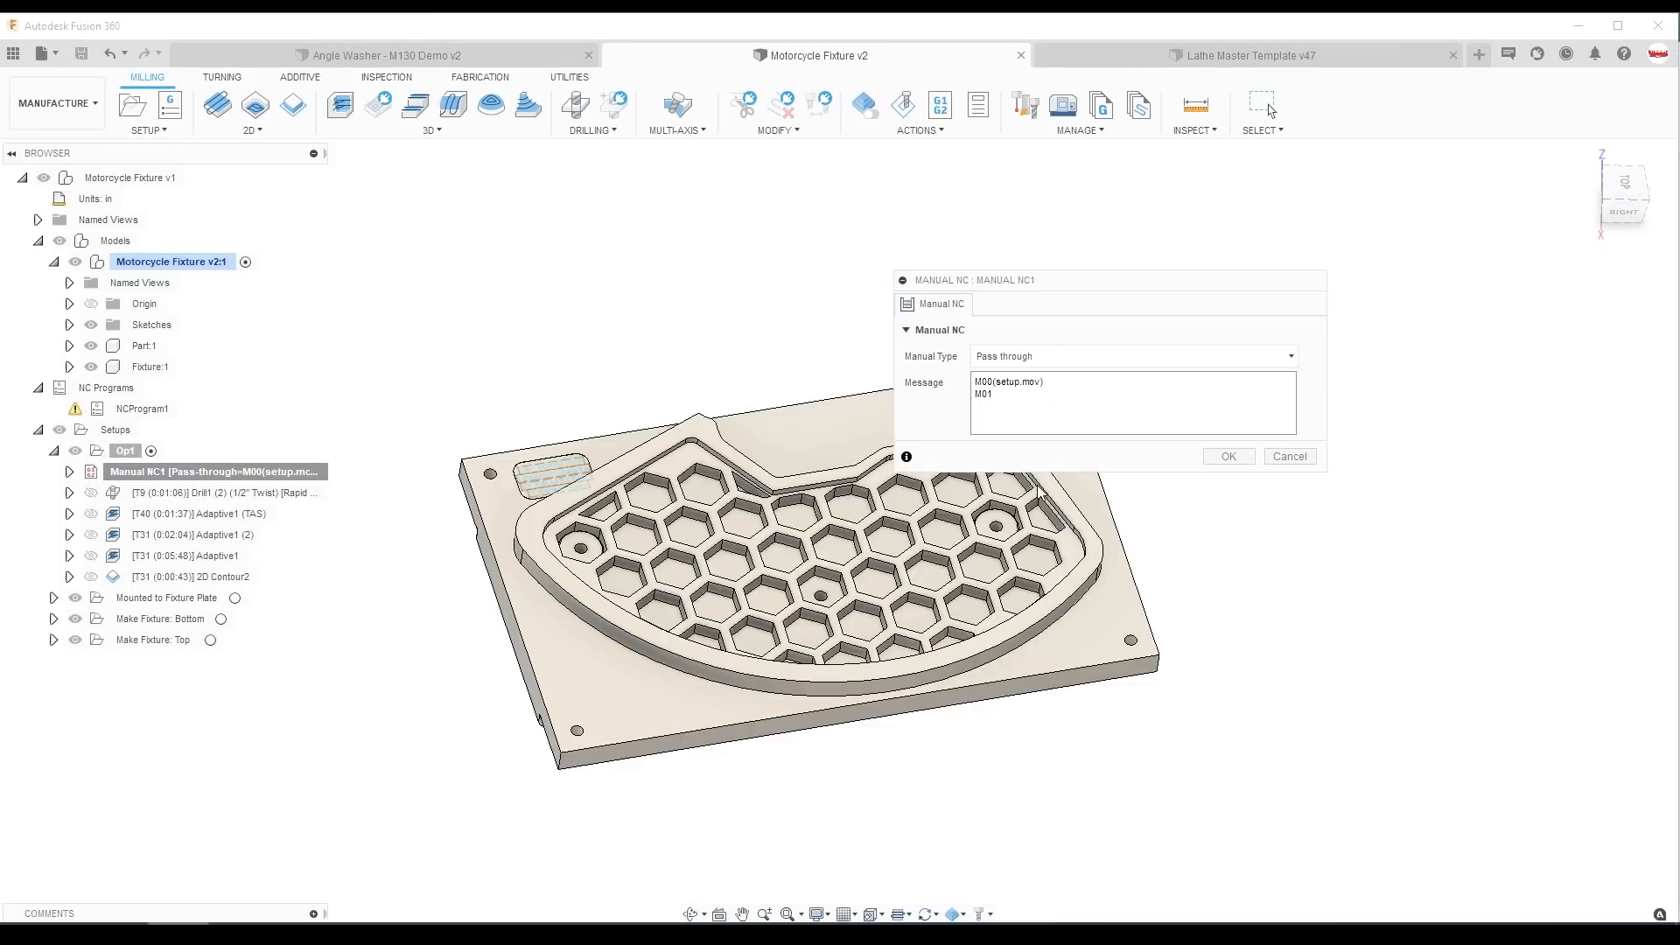
{"action": "double_click", "coordinate": [1004, 381]}
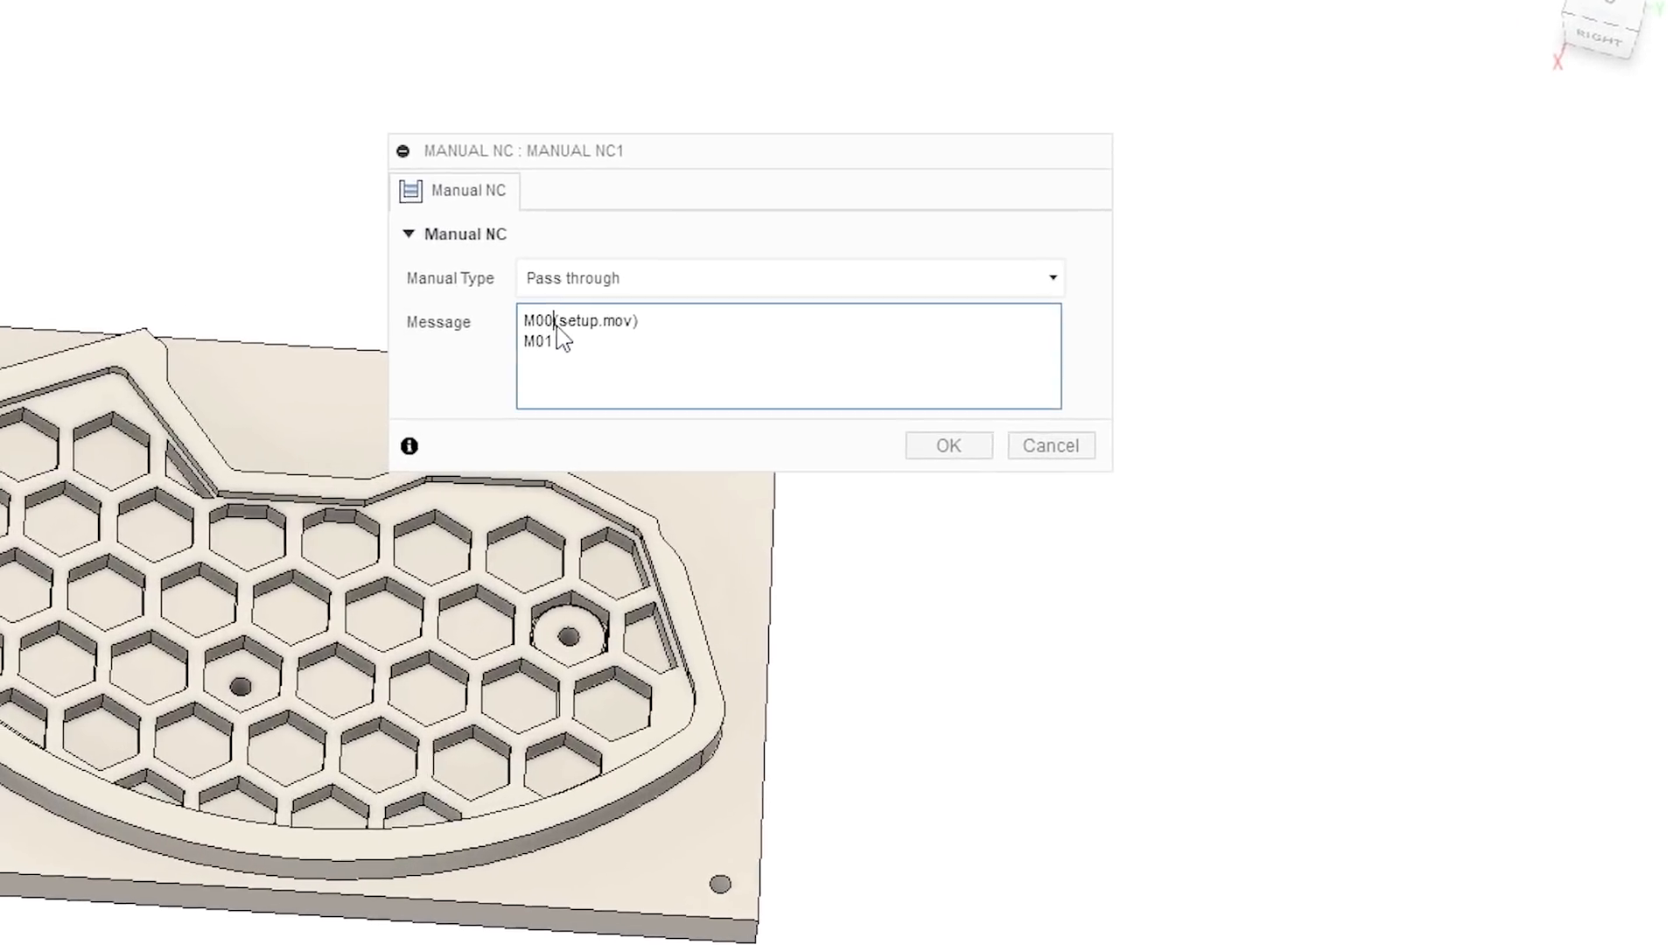
{"action": "double_click", "coordinate": [579, 320]}
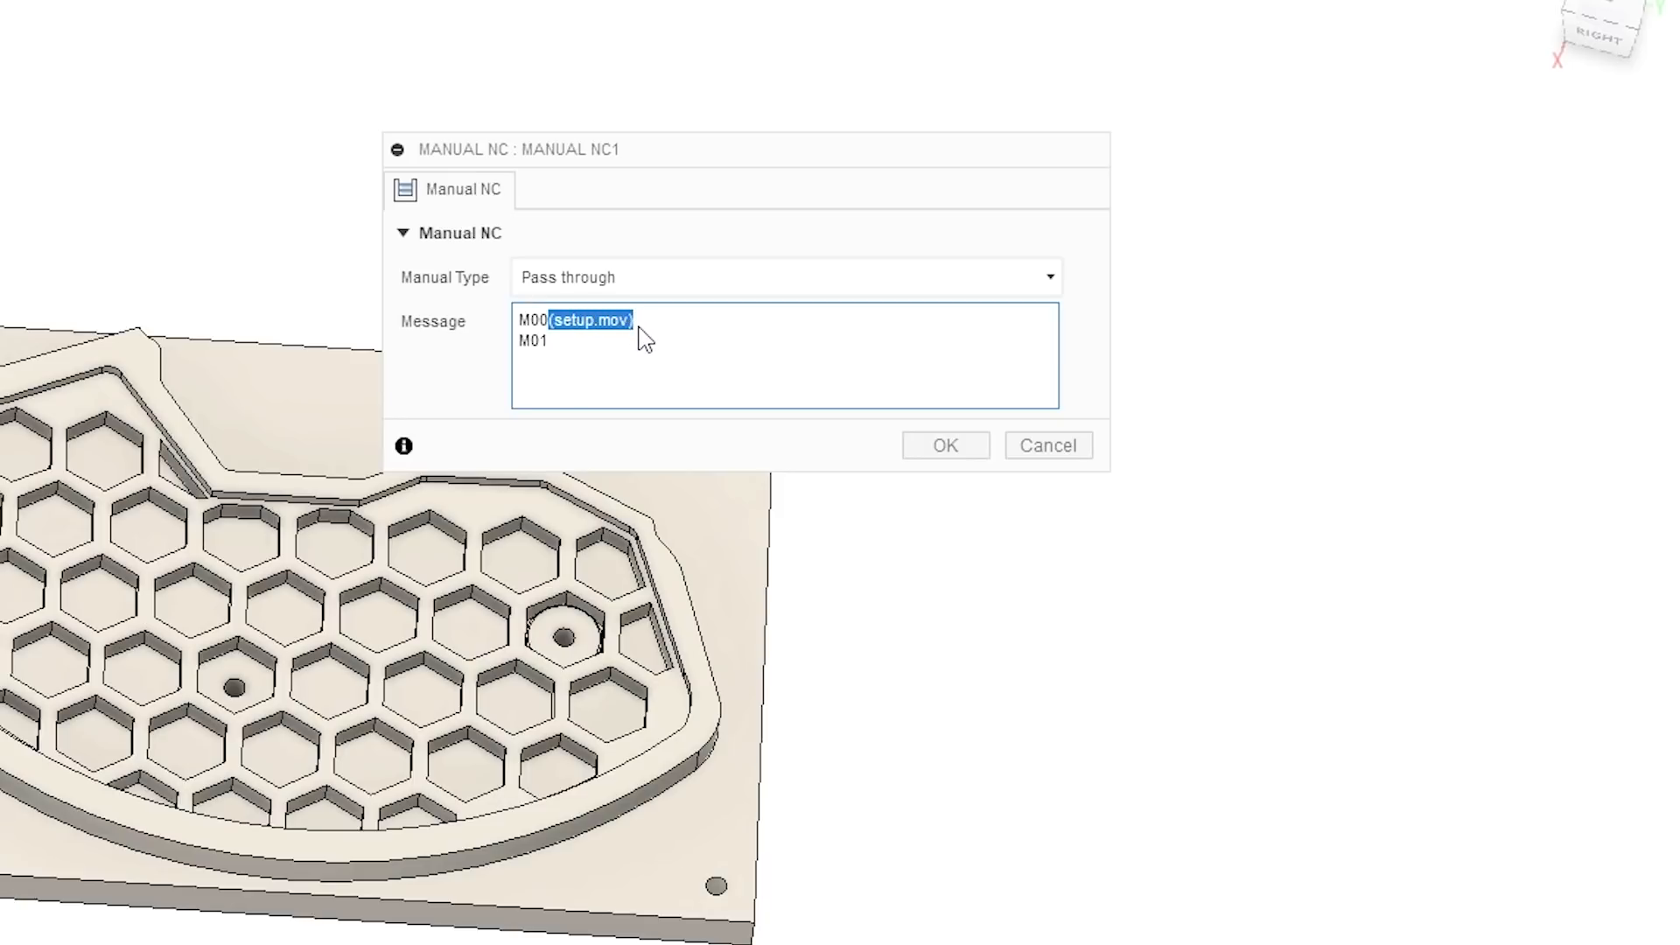
{"action": "mouse_move", "coordinate": [694, 316]}
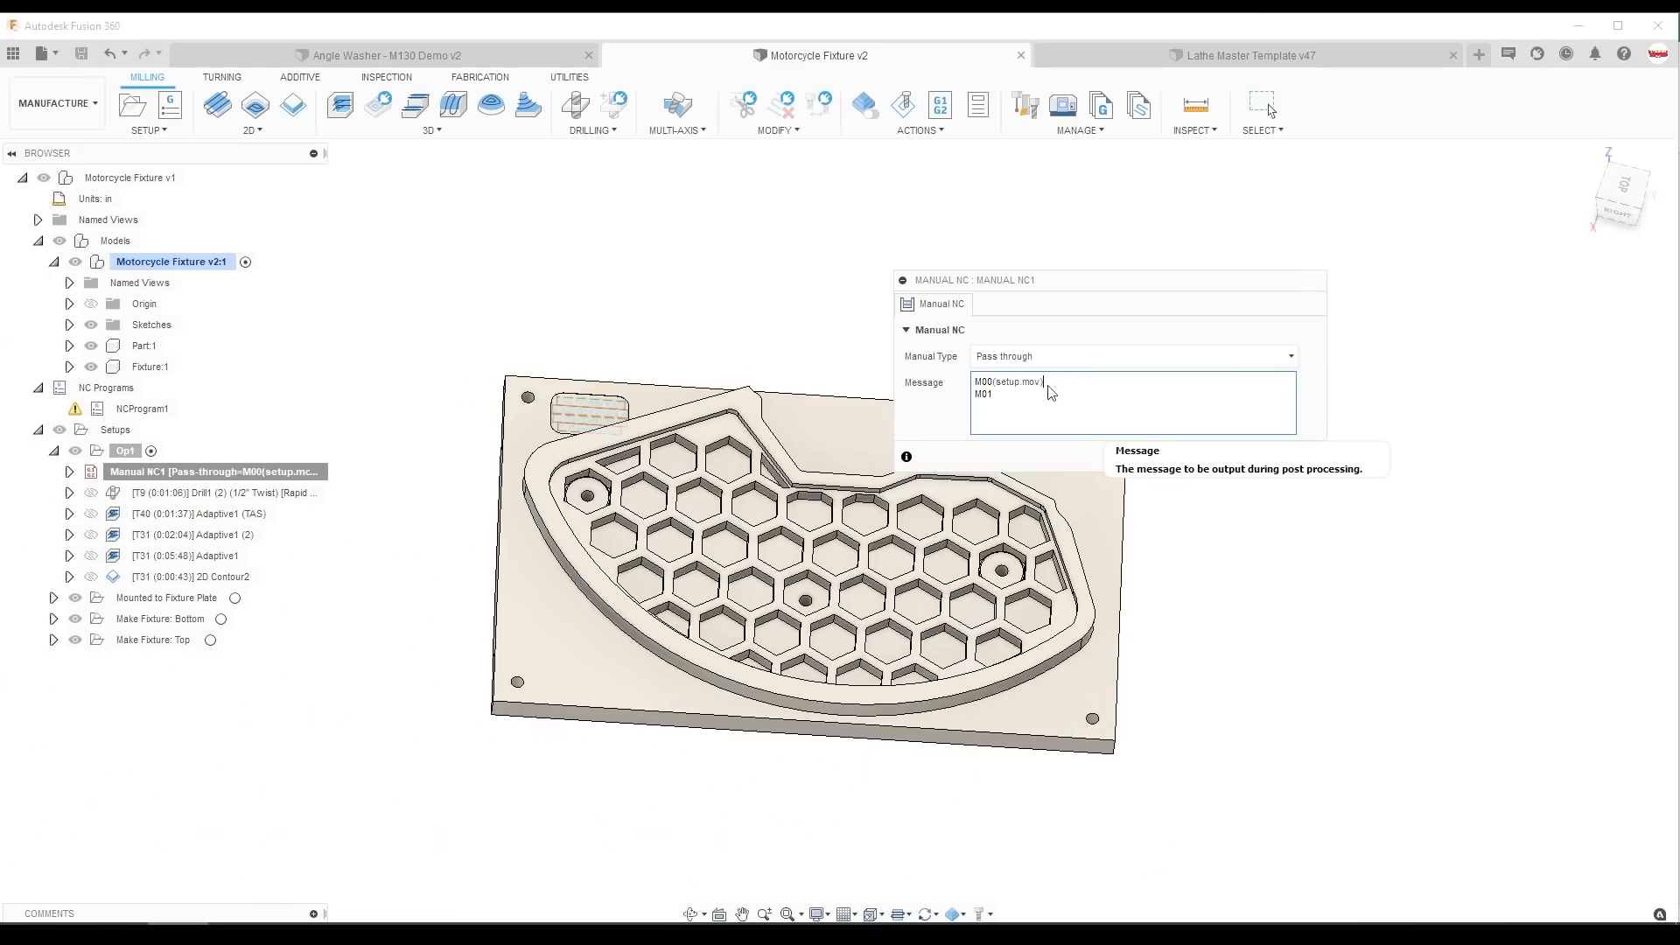
{"action": "double_click", "coordinate": [1009, 382]}
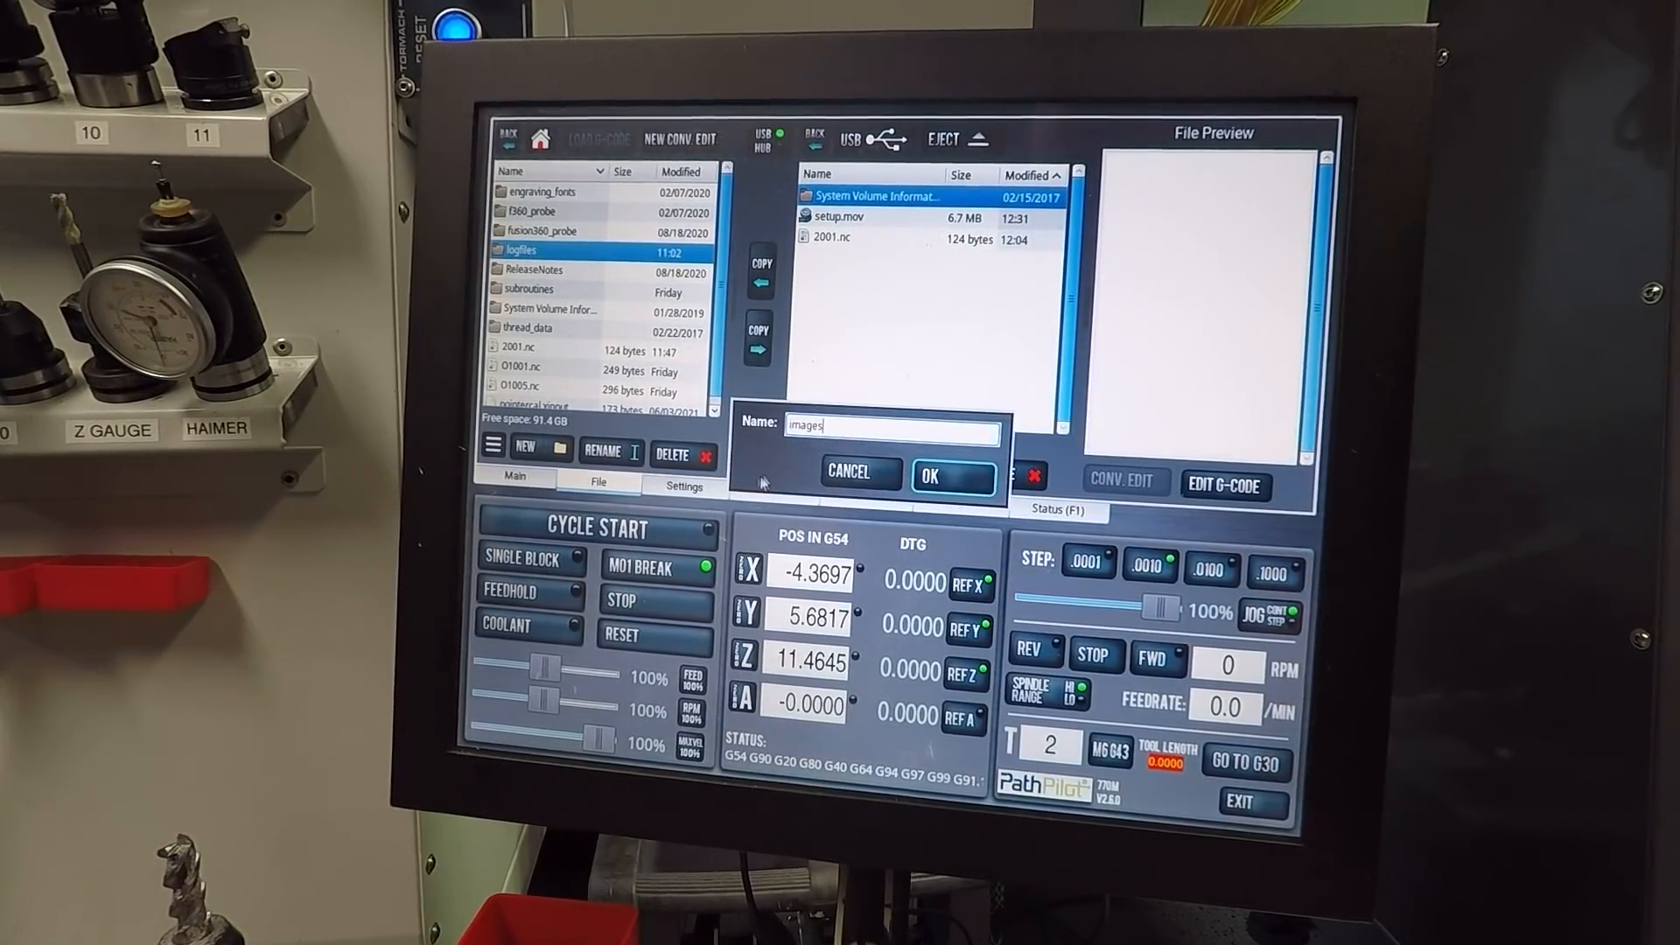
Confirm 'images' as the new folder name on the PathPilot control
{"action": "left_click", "coordinate": [858, 472]}
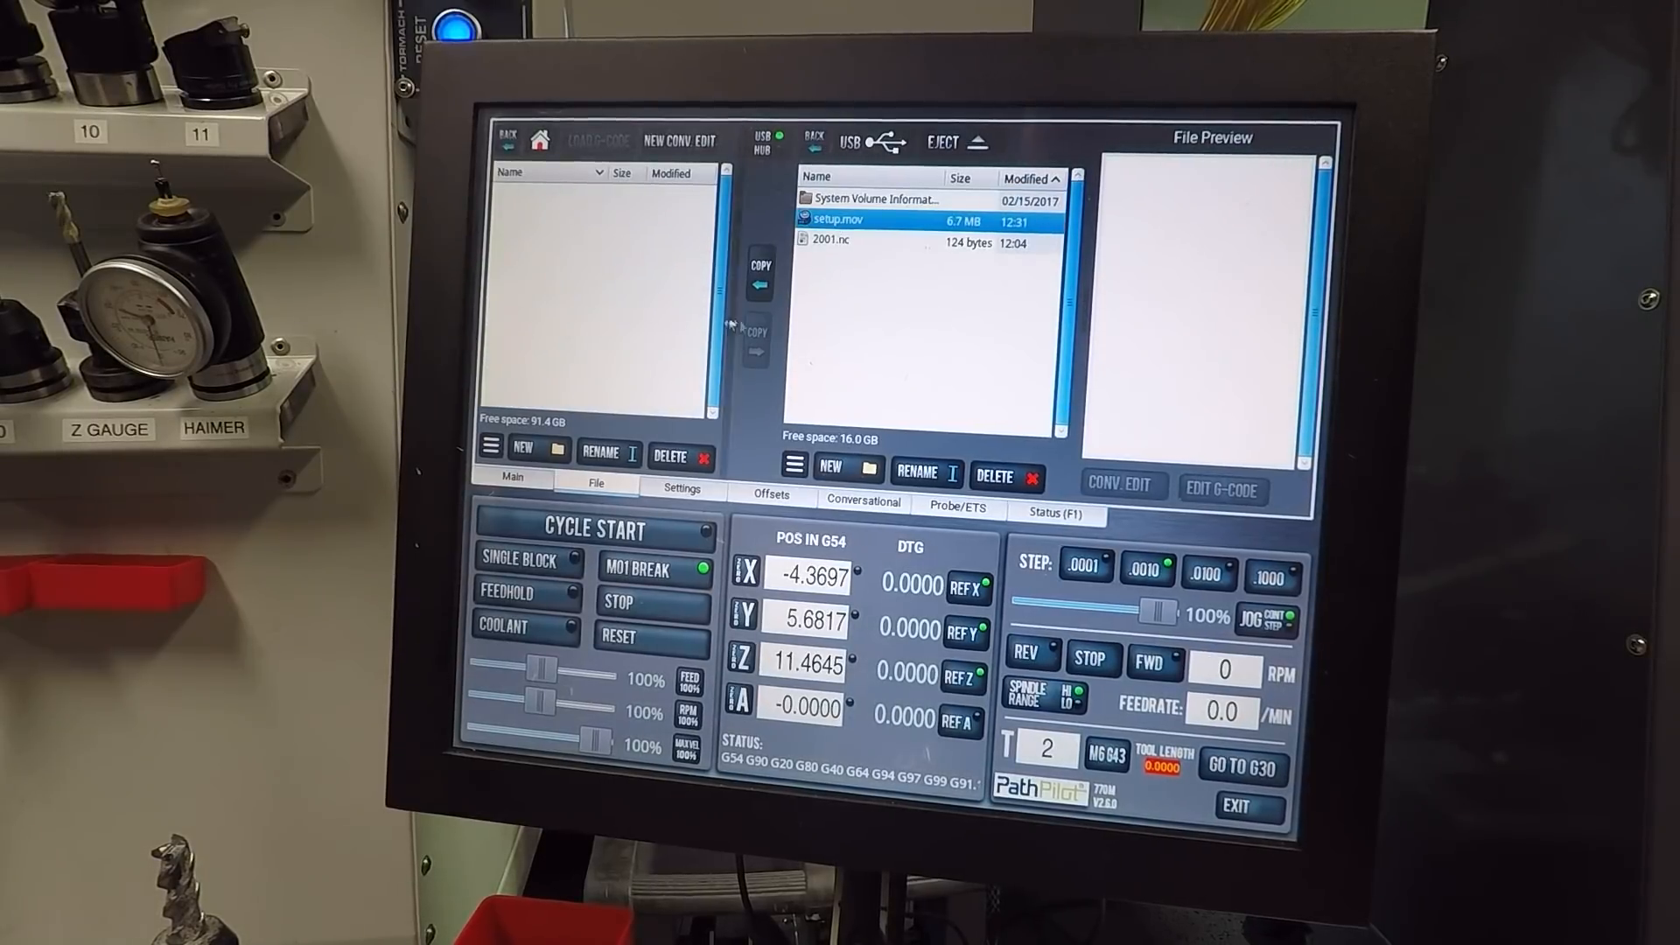